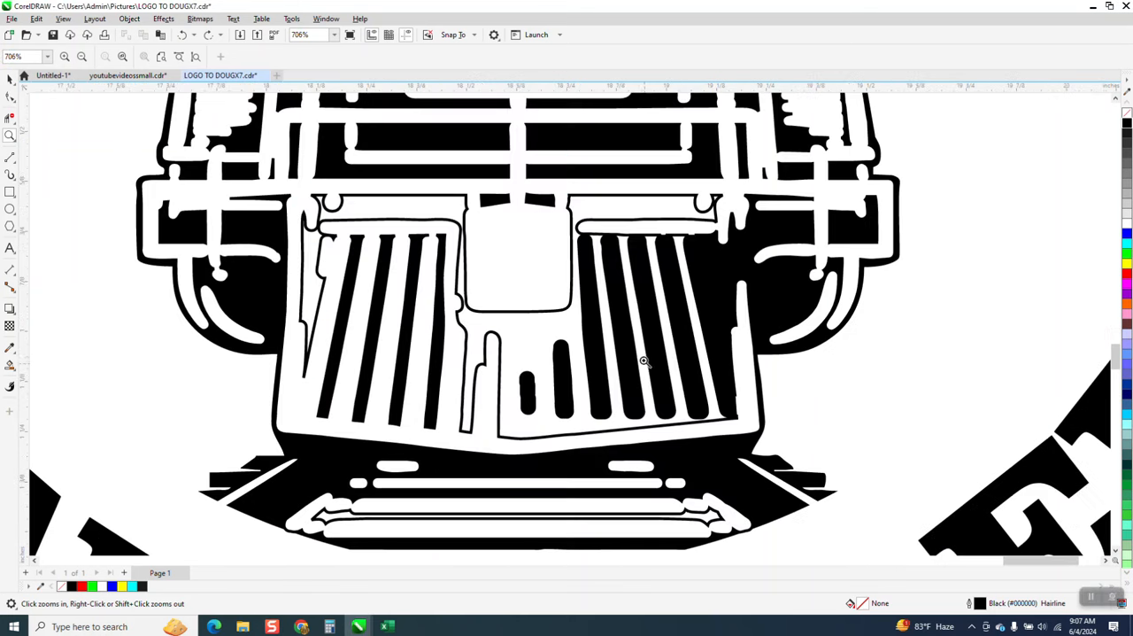
{"action": "mouse_move", "coordinate": [622, 308]}
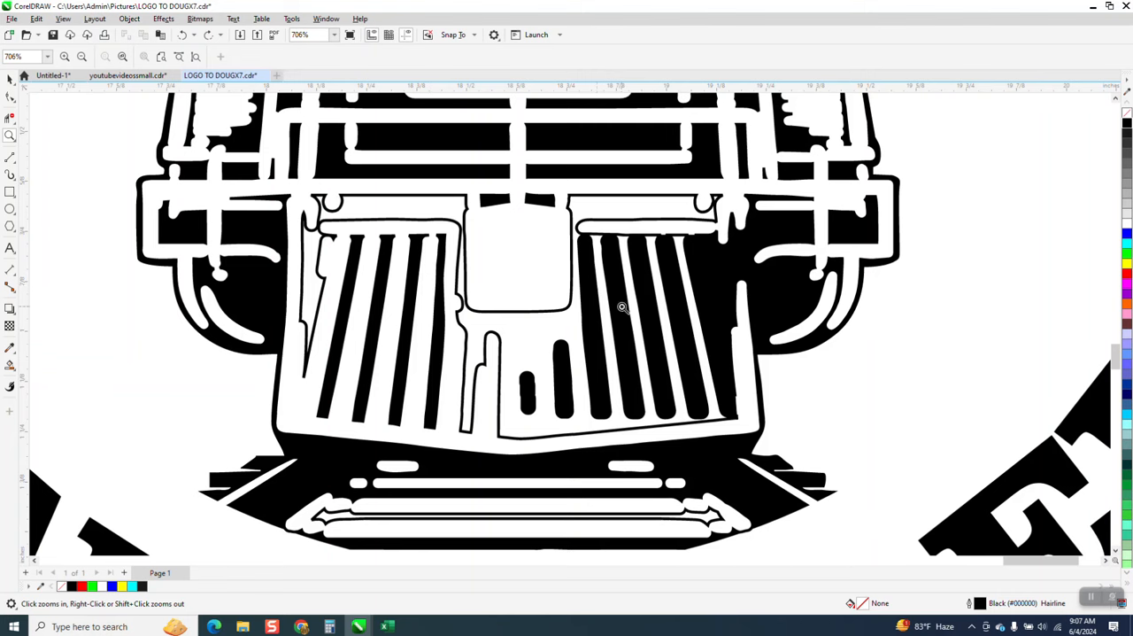
{"action": "mouse_move", "coordinate": [559, 287]}
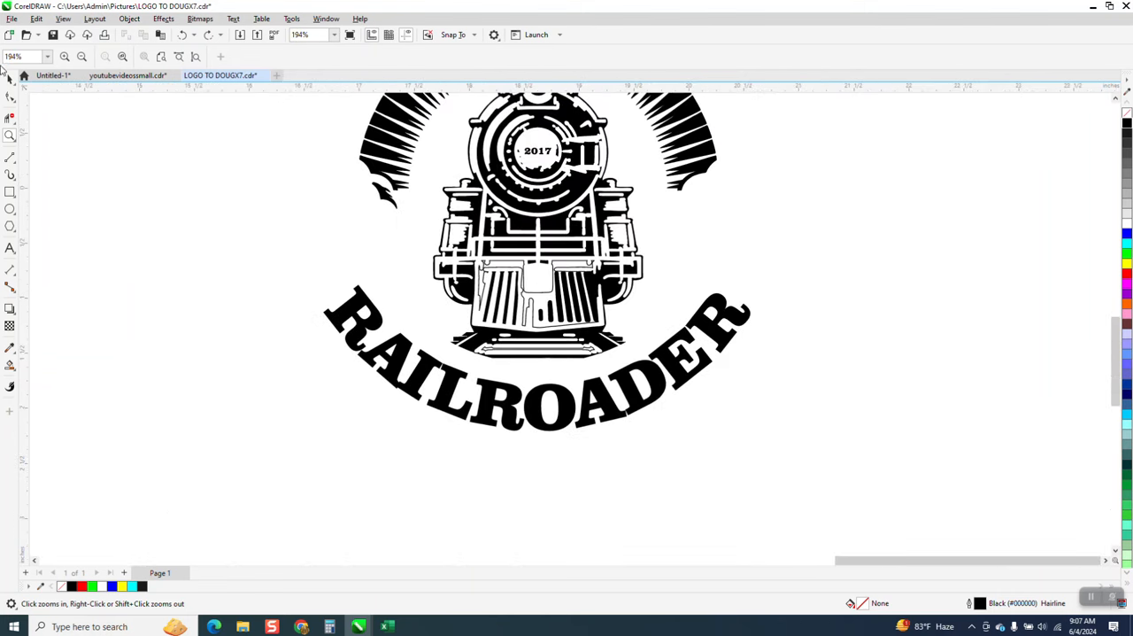
Clear the selection and select the whole train illustration group
{"action": "left_click", "coordinate": [535, 381]}
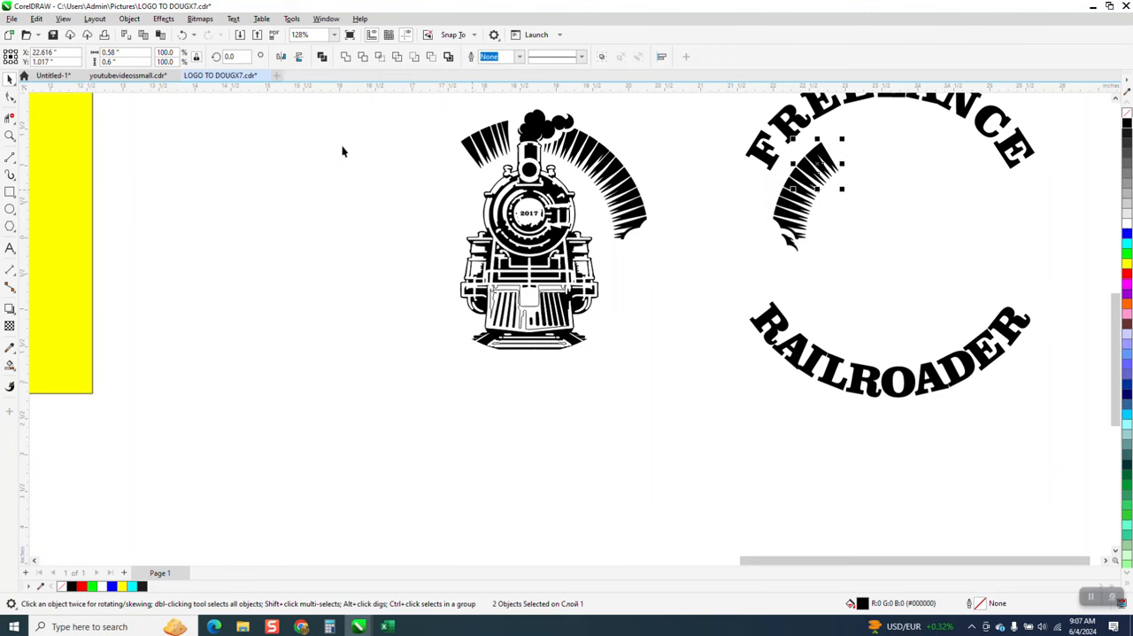
{"action": "left_click", "coordinate": [10, 95]}
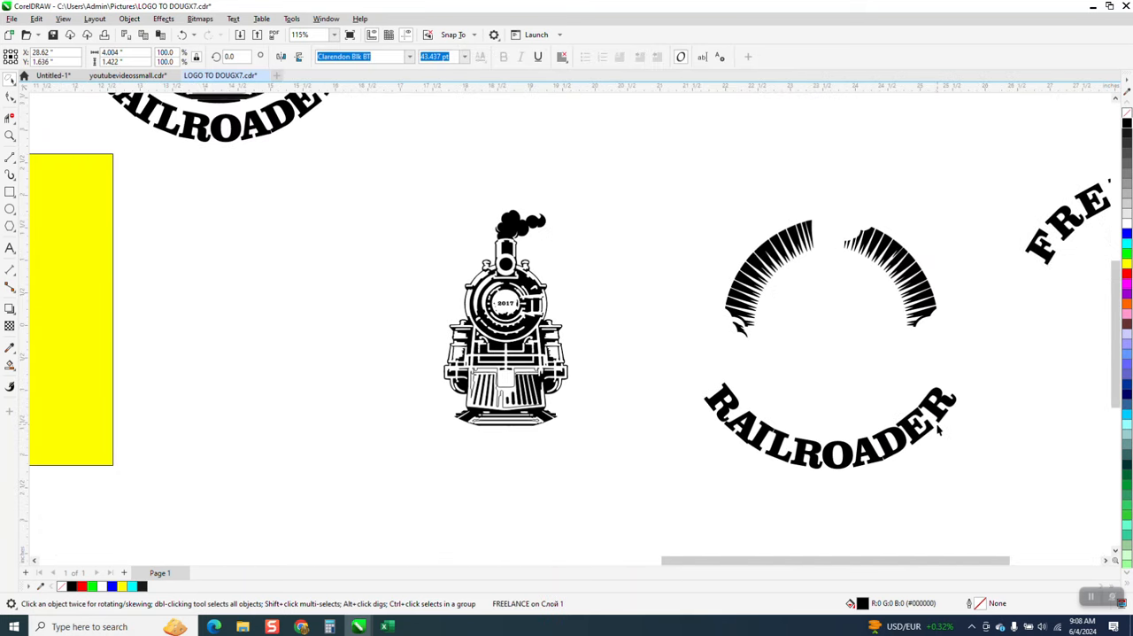
{"action": "left_click_drag", "start_coordinate": [832, 434], "coordinate": [956, 390]}
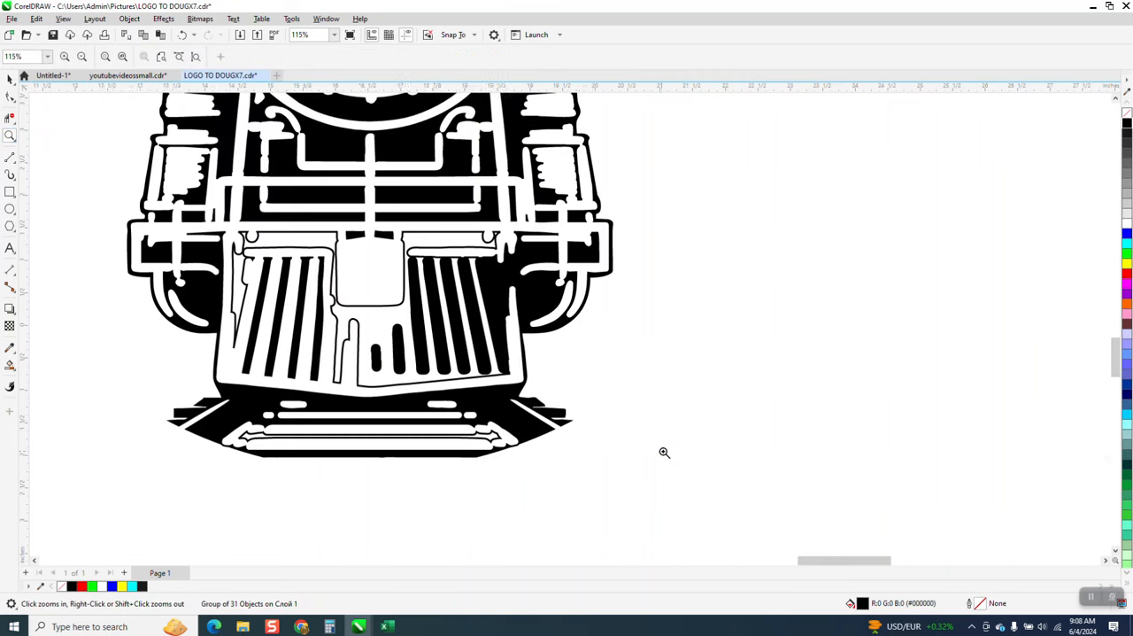
{"action": "left_click", "coordinate": [664, 451]}
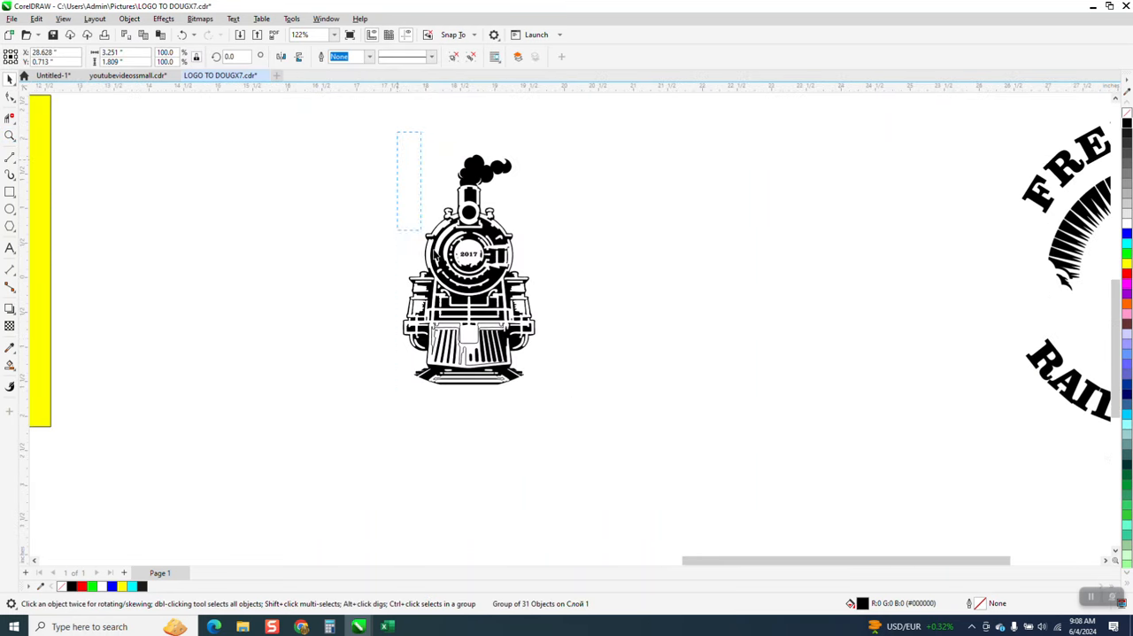
Zoom into the grille and make the slats white with hairline outlines
{"action": "left_click", "coordinate": [470, 265]}
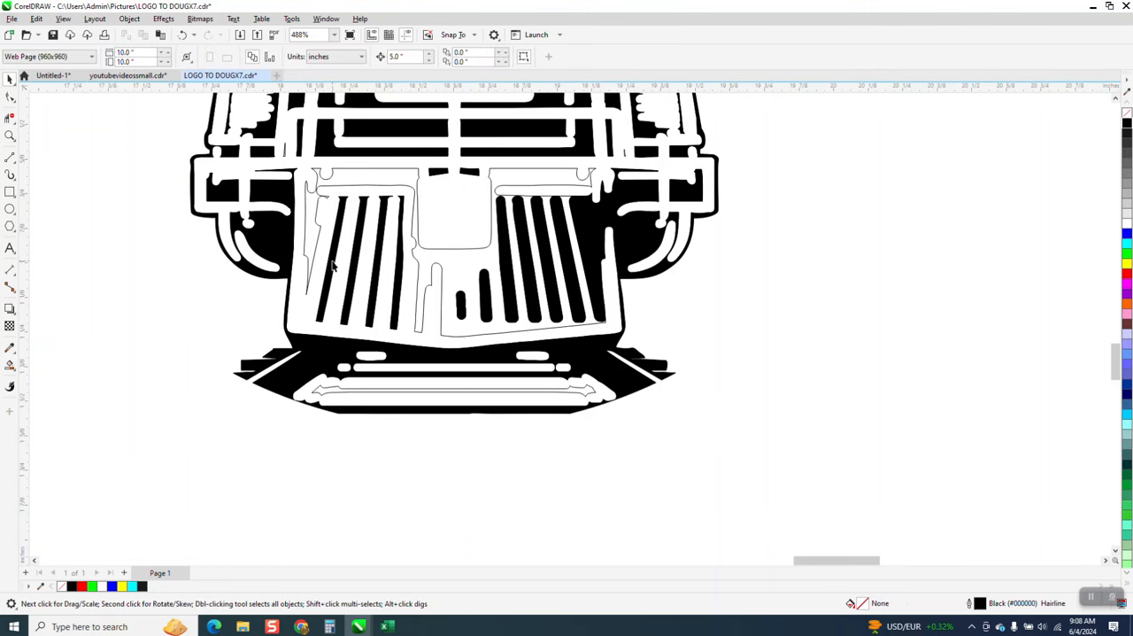
{"action": "left_click", "coordinate": [332, 257]}
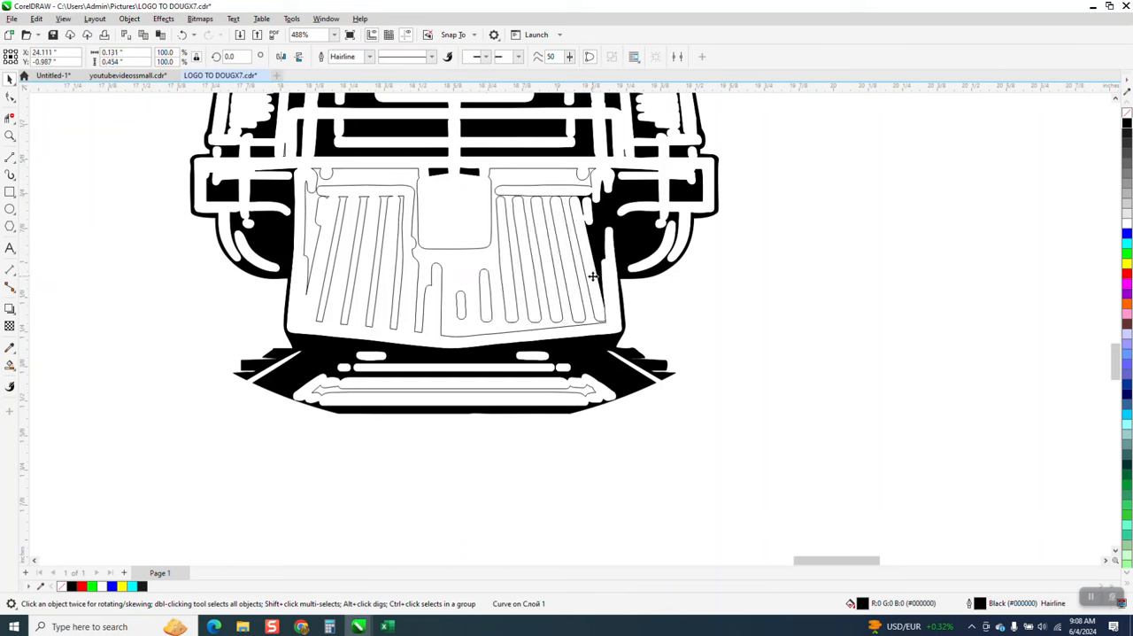
{"action": "mouse_move", "coordinate": [556, 302]}
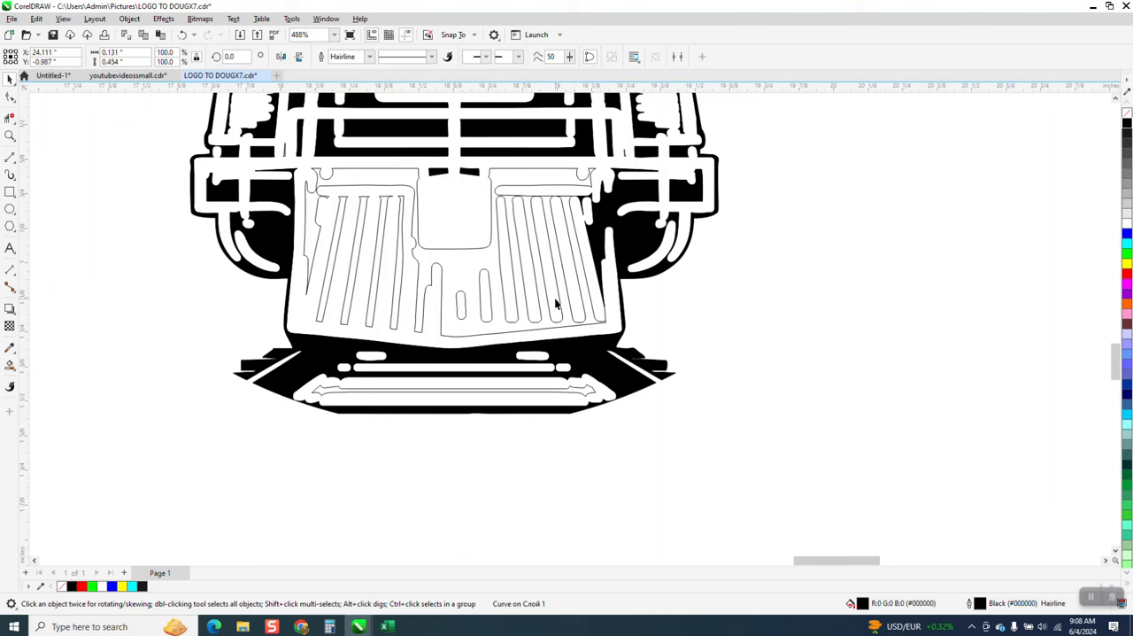
{"action": "mouse_move", "coordinate": [358, 243]}
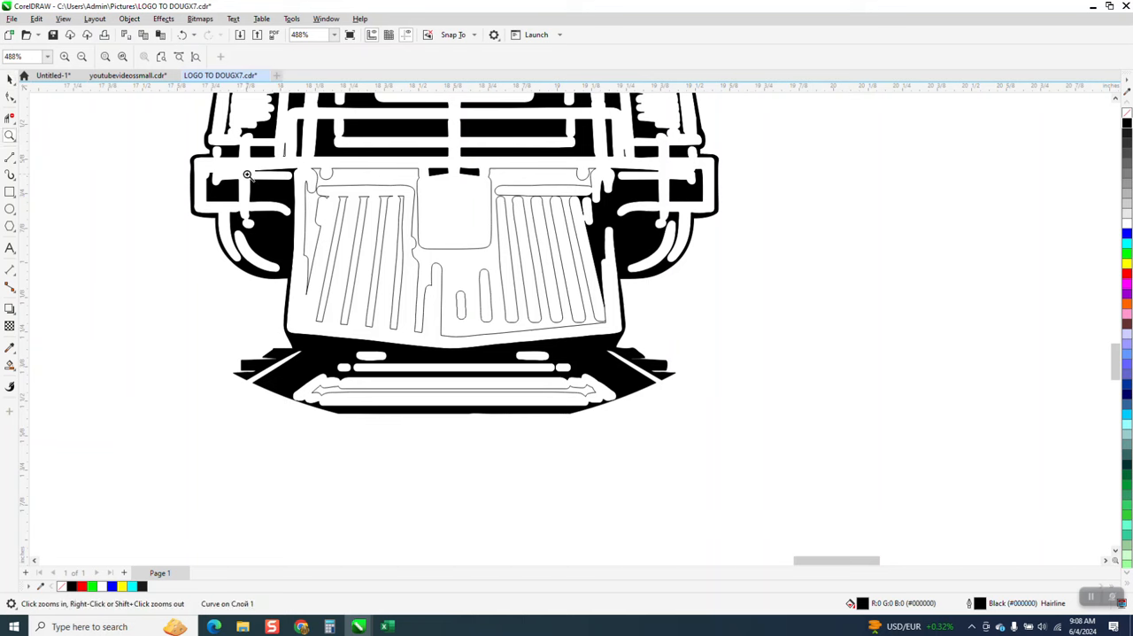
{"action": "left_click", "coordinate": [248, 175]}
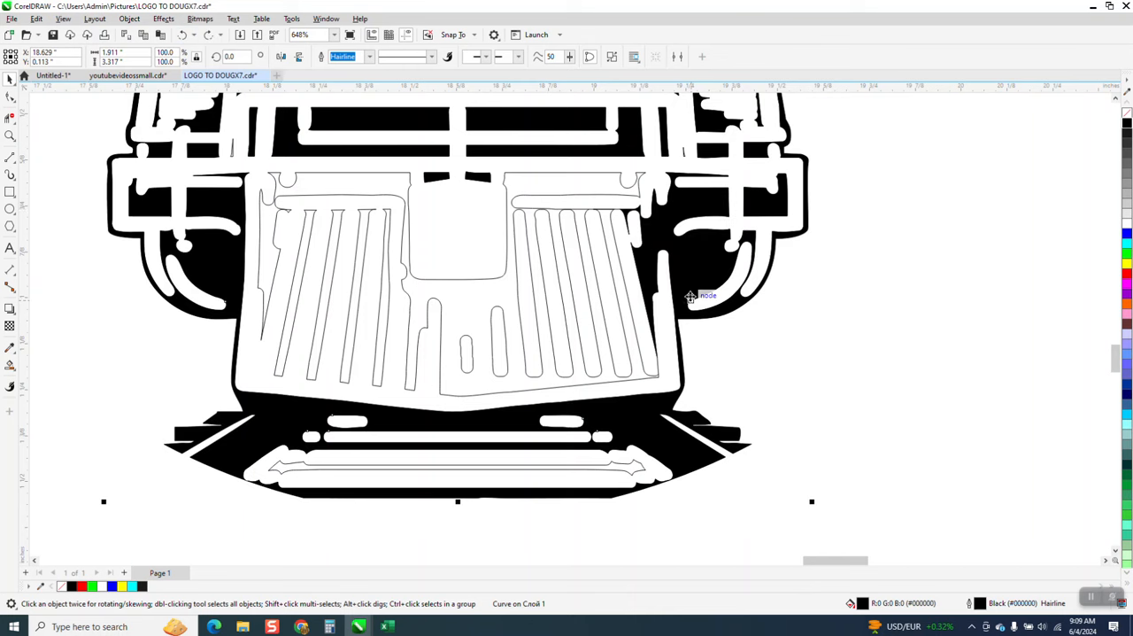
{"action": "mouse_move", "coordinate": [509, 306]}
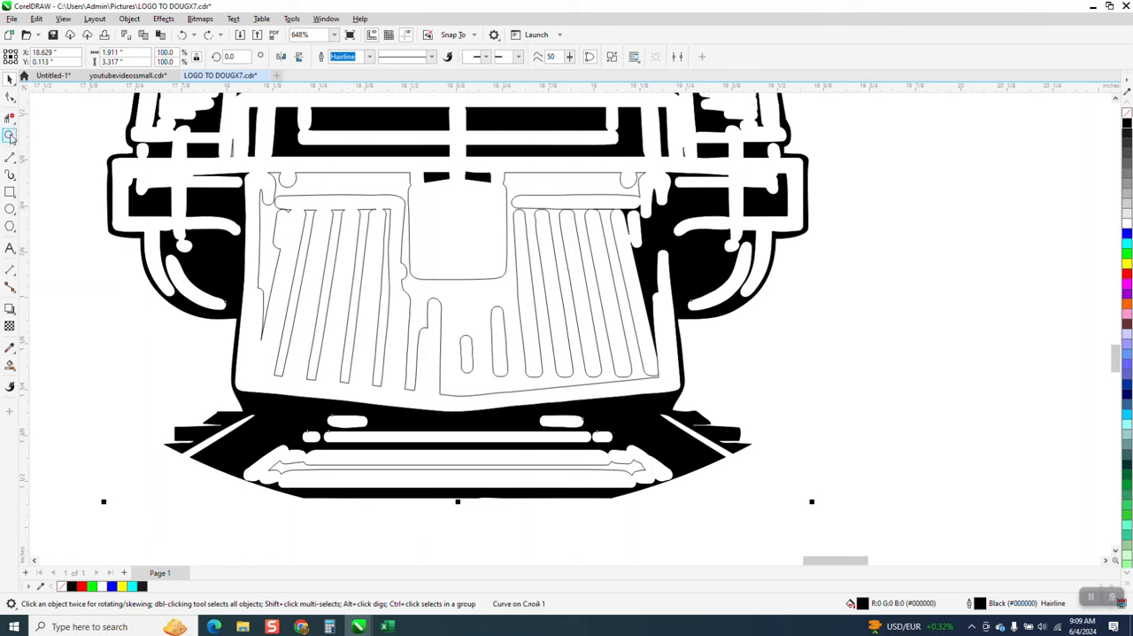
{"action": "left_click", "coordinate": [510, 286]}
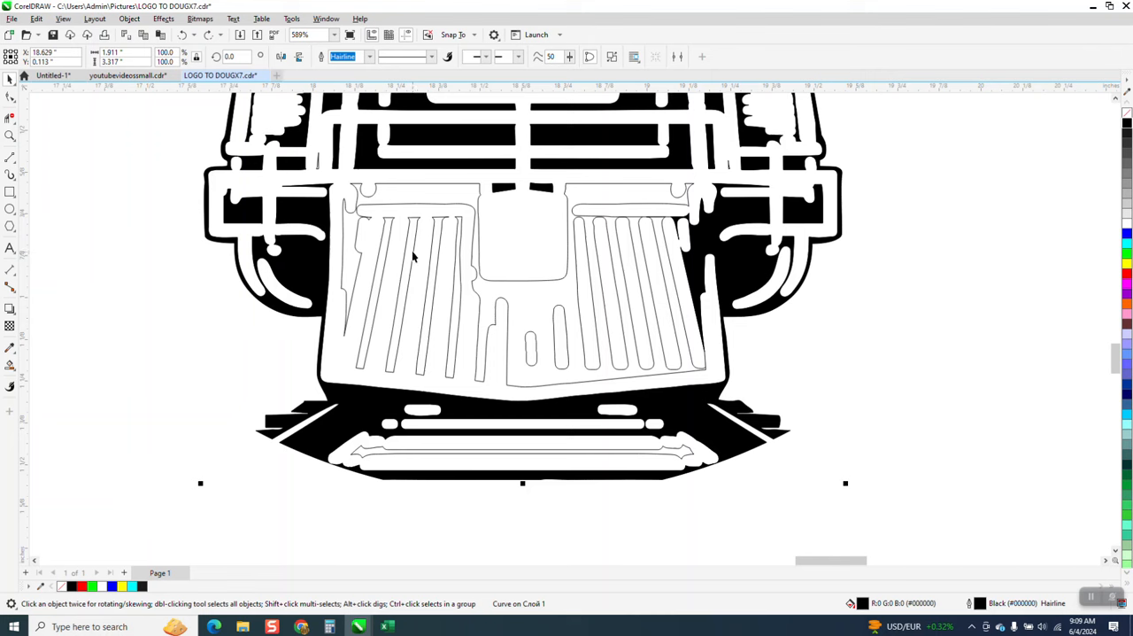
{"action": "mouse_move", "coordinate": [407, 291]}
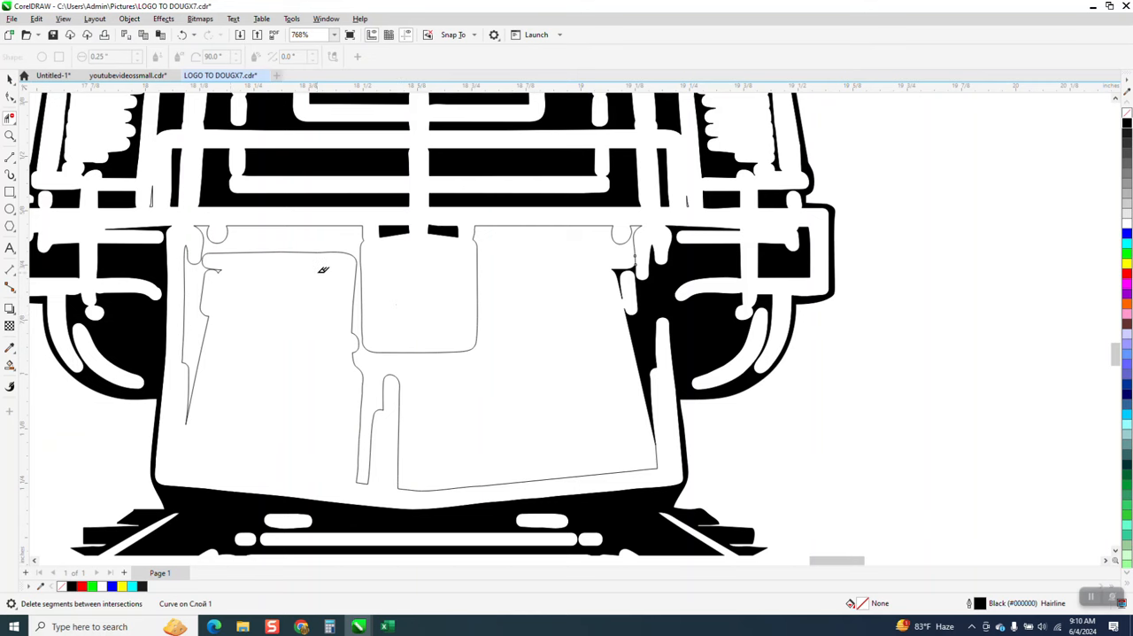
Delete a leftover slat segment inside the grille panel with Virtual Segment Delete
{"action": "left_click", "coordinate": [10, 135]}
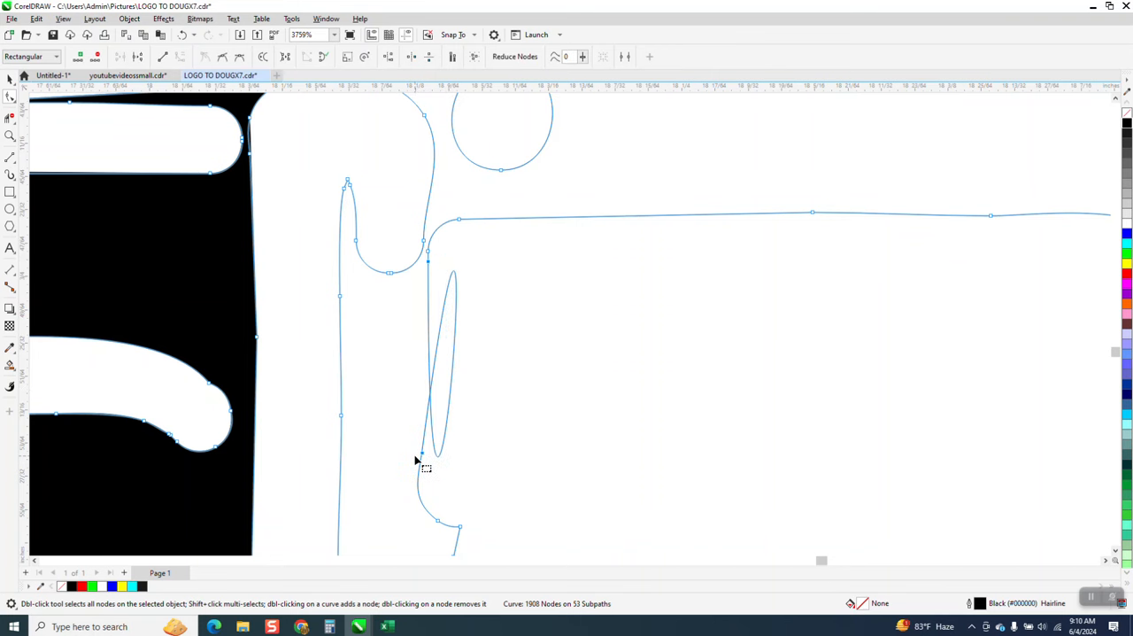
Convert the panel's curved edge segments to straight lines and zoom on its lower-left corner
{"action": "right_click", "coordinate": [425, 465]}
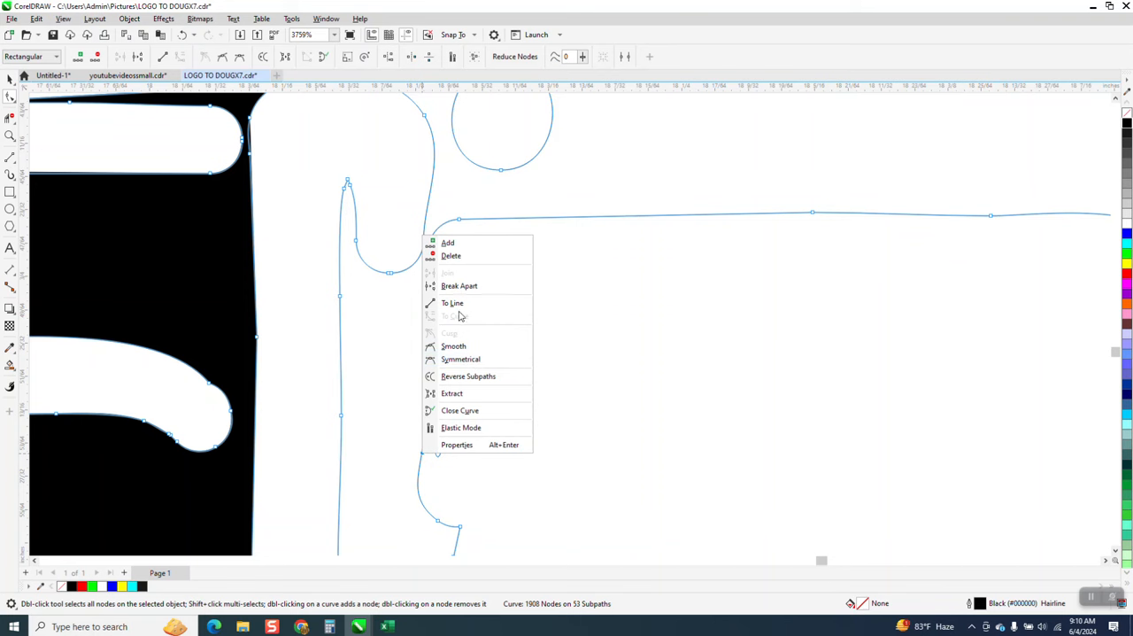
{"action": "left_click", "coordinate": [452, 303]}
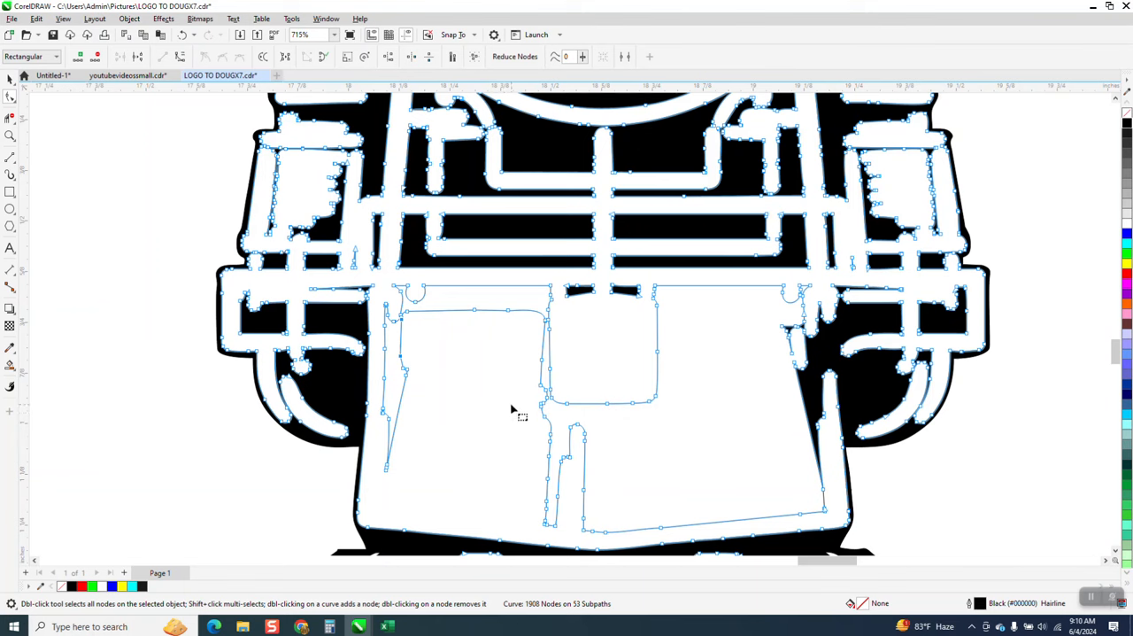
{"action": "mouse_move", "coordinate": [511, 424]}
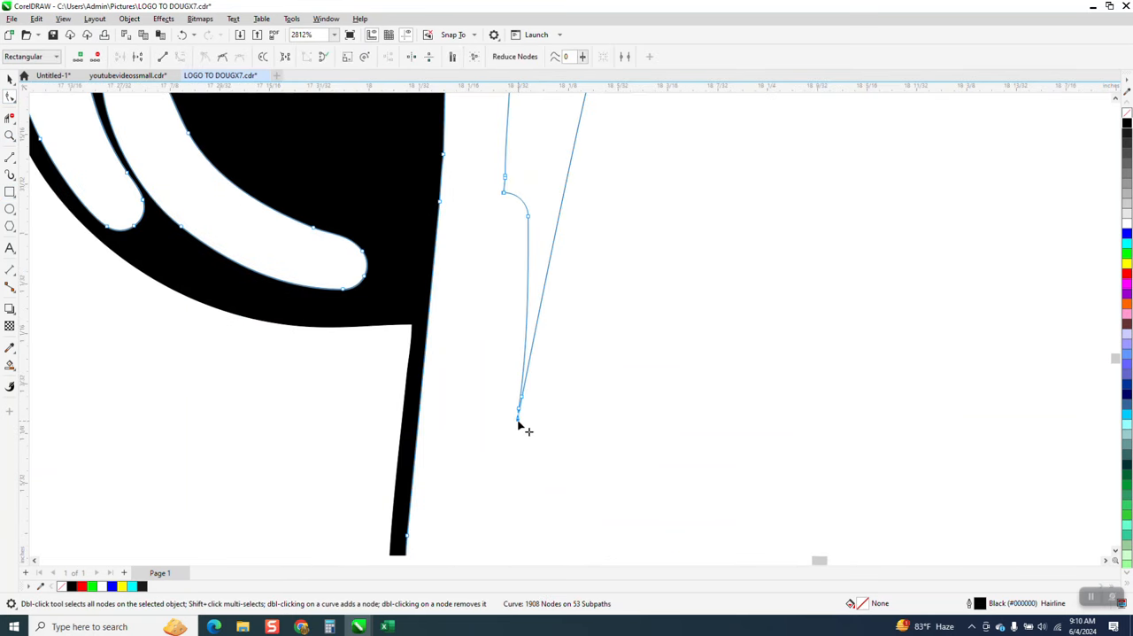
{"action": "right_click", "coordinate": [519, 414]}
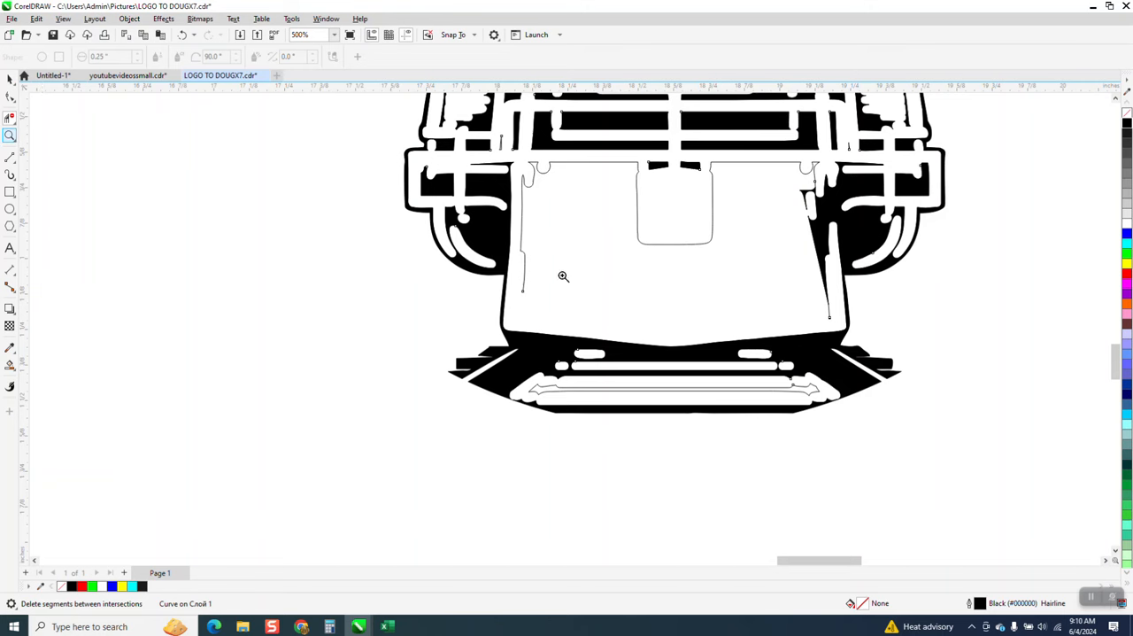
{"action": "left_click", "coordinate": [564, 276]}
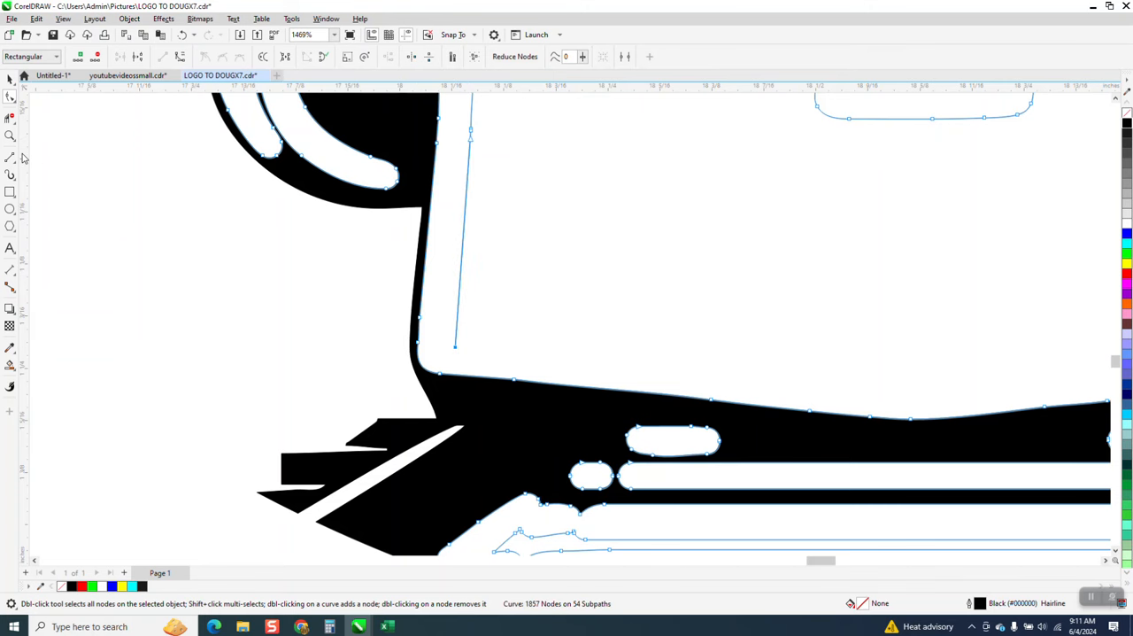
Draw straight 2-point lines across the grille panel's bottom edges
{"action": "left_click", "coordinate": [11, 158]}
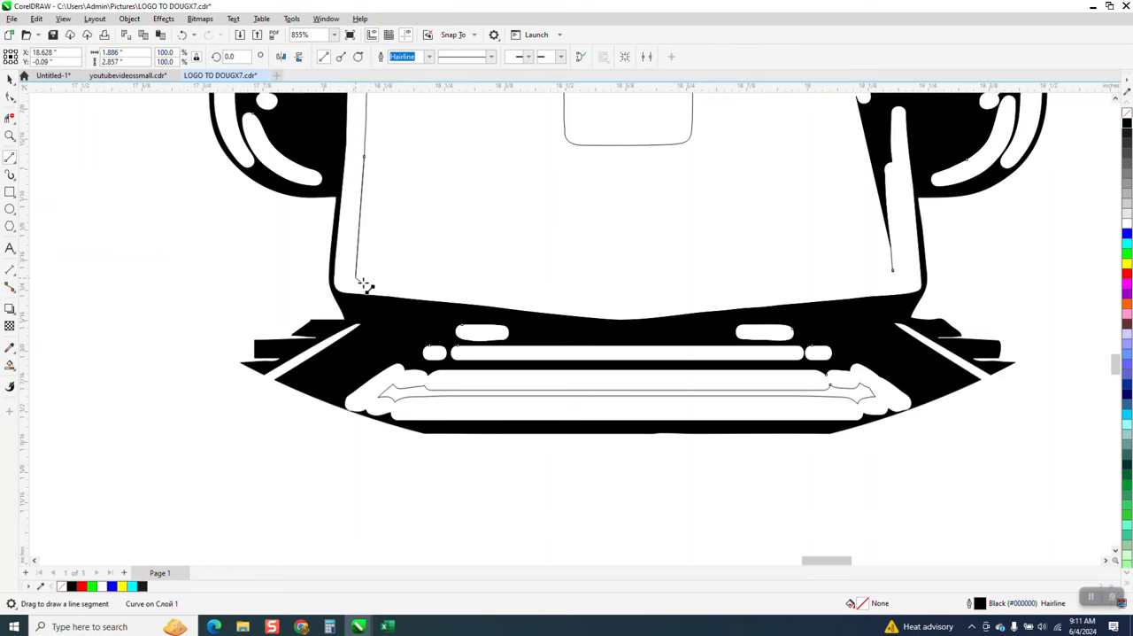
{"action": "left_click_drag", "start_coordinate": [363, 286], "coordinate": [629, 295]}
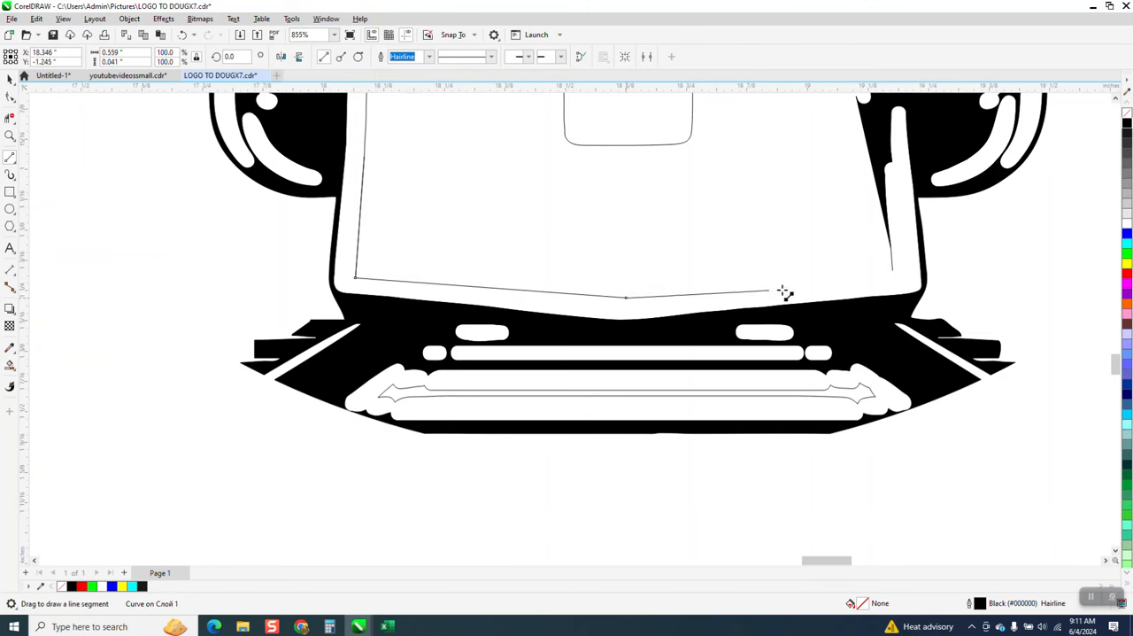
{"action": "scroll", "scroll_direction": "down", "scroll_amount": 3}
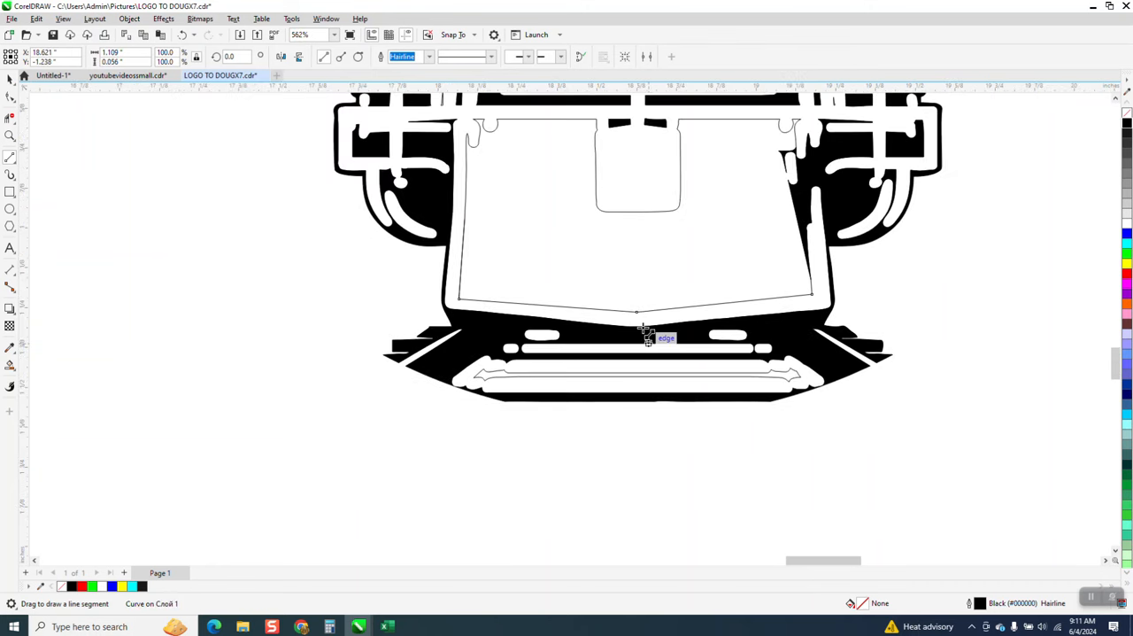
{"action": "mouse_move", "coordinate": [164, 106]}
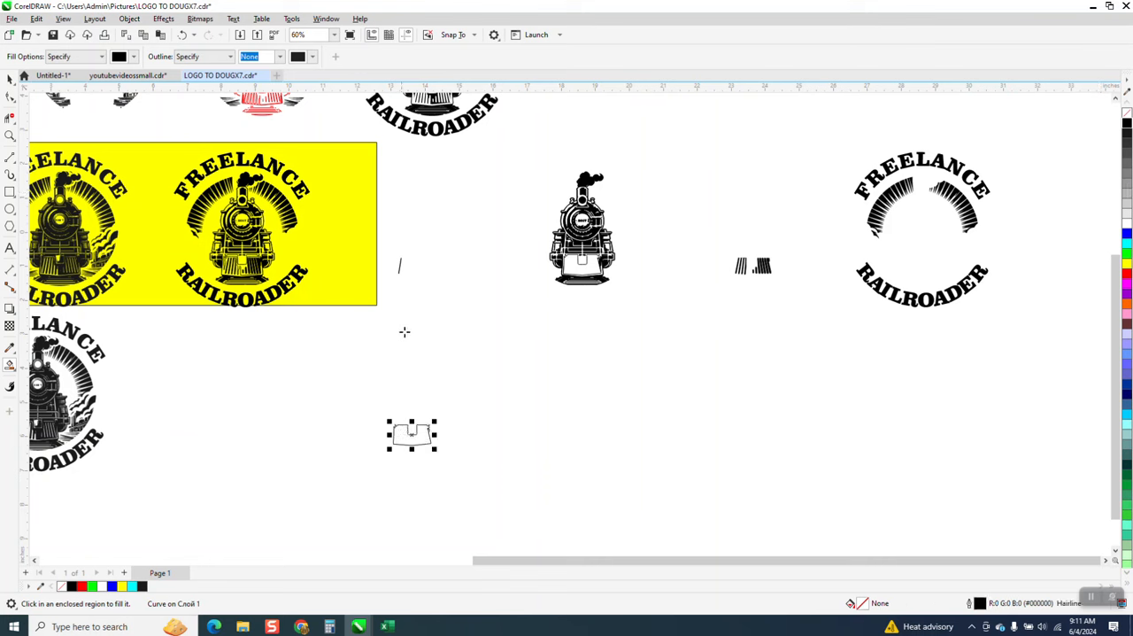
{"action": "left_click_drag", "start_coordinate": [412, 434], "coordinate": [582, 434]}
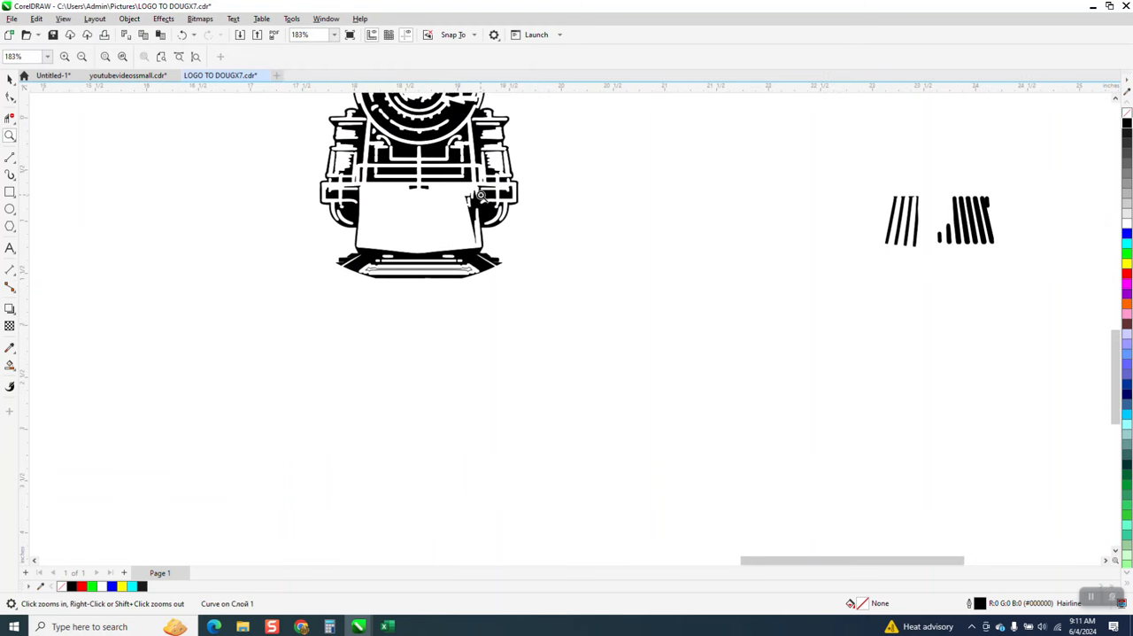
Zoom into the grille and choose a line drawing mode from the Curve flyout
{"action": "left_click", "coordinate": [478, 193]}
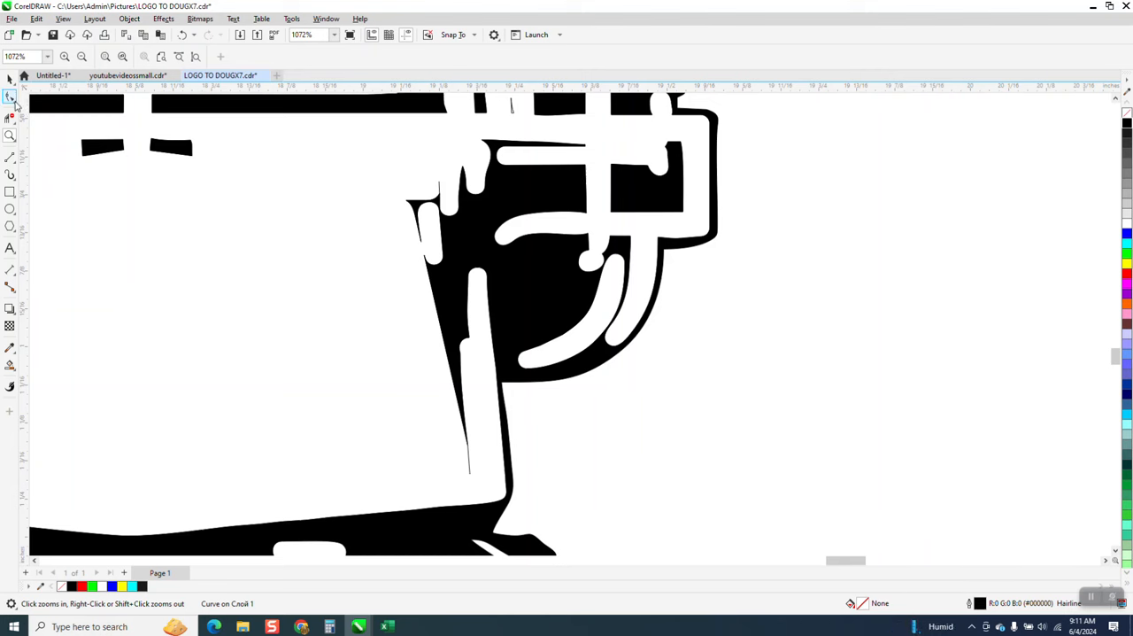
{"action": "left_click", "coordinate": [11, 158]}
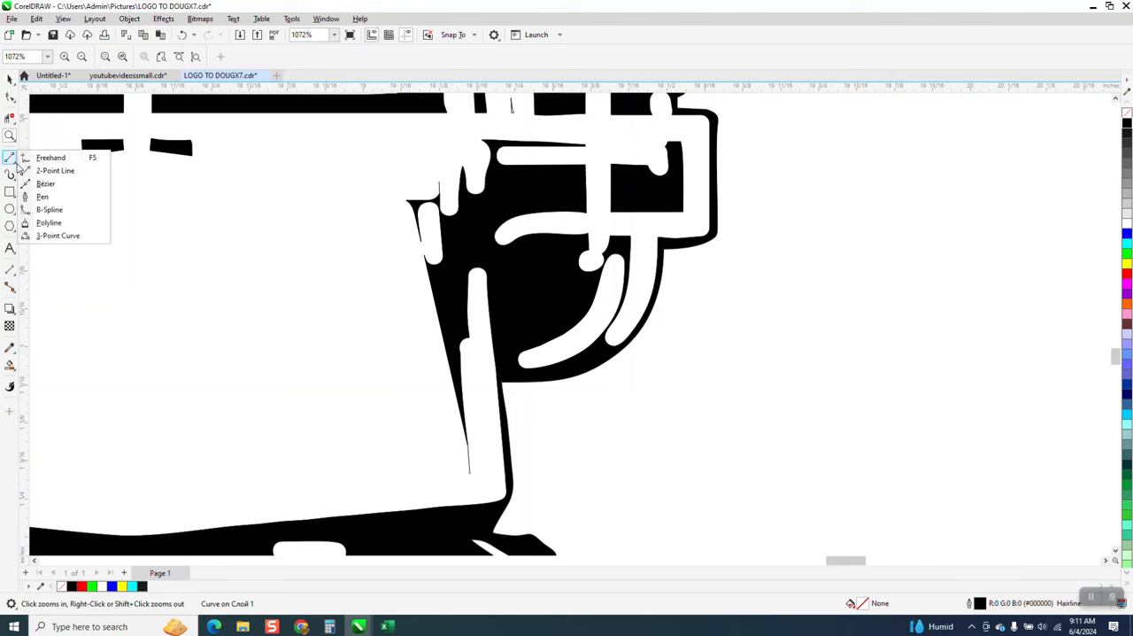
{"action": "left_click", "coordinate": [50, 158]}
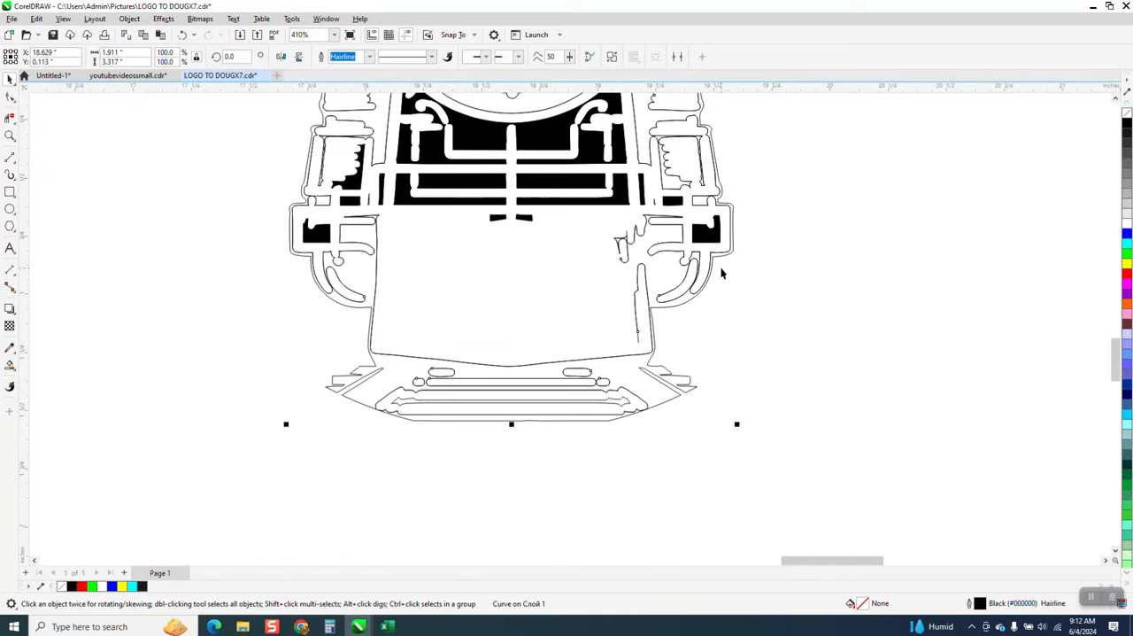
{"action": "mouse_move", "coordinate": [766, 259]}
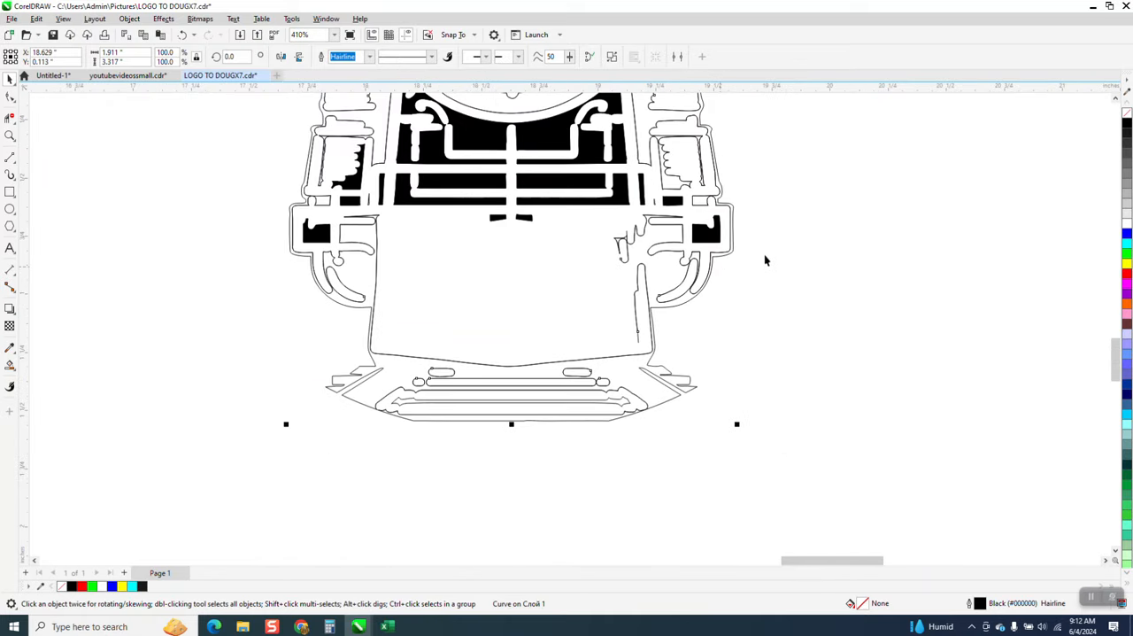
{"action": "mouse_move", "coordinate": [408, 213]}
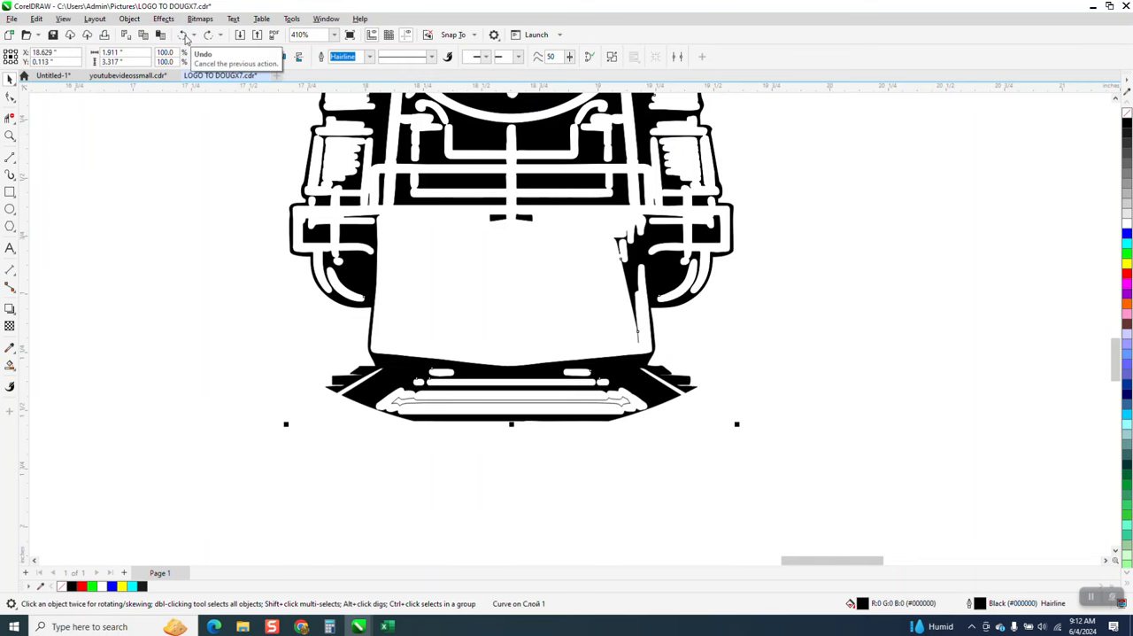
{"action": "mouse_move", "coordinate": [31, 130]}
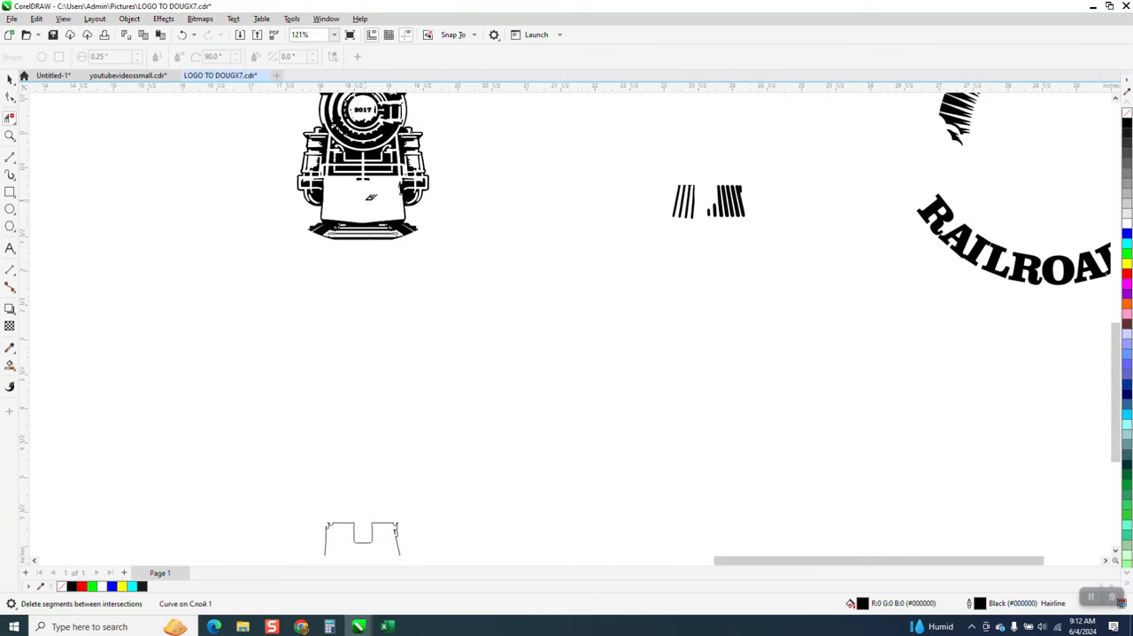
Place the separate traced panel outline over the grille and select the locomotive with its slat
{"action": "left_click", "coordinate": [362, 168]}
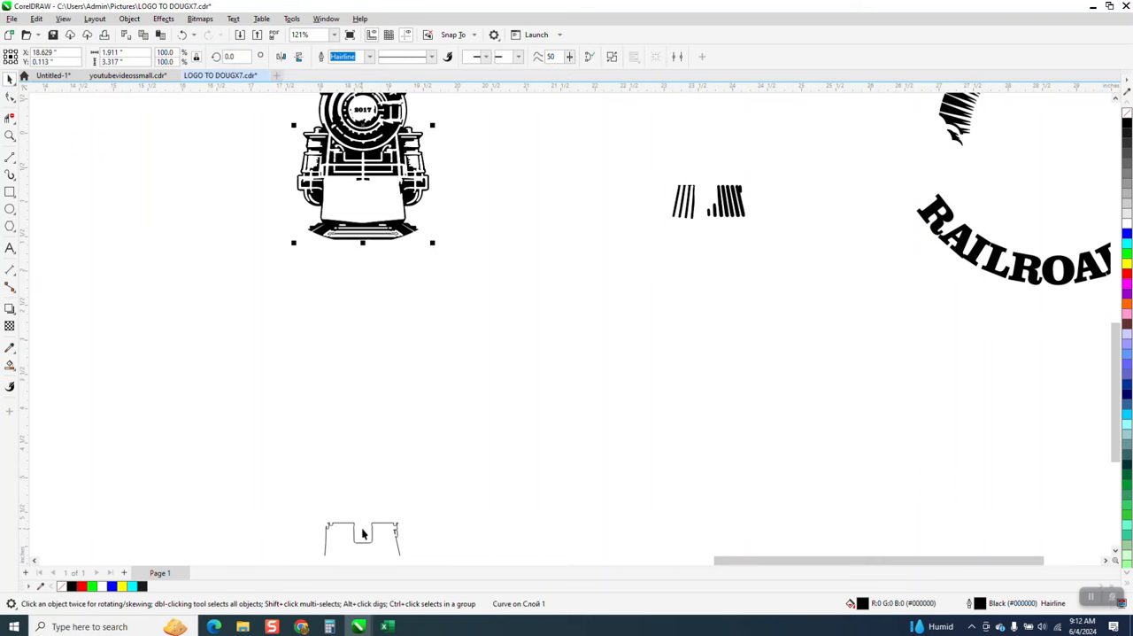
{"action": "left_click", "coordinate": [375, 535]}
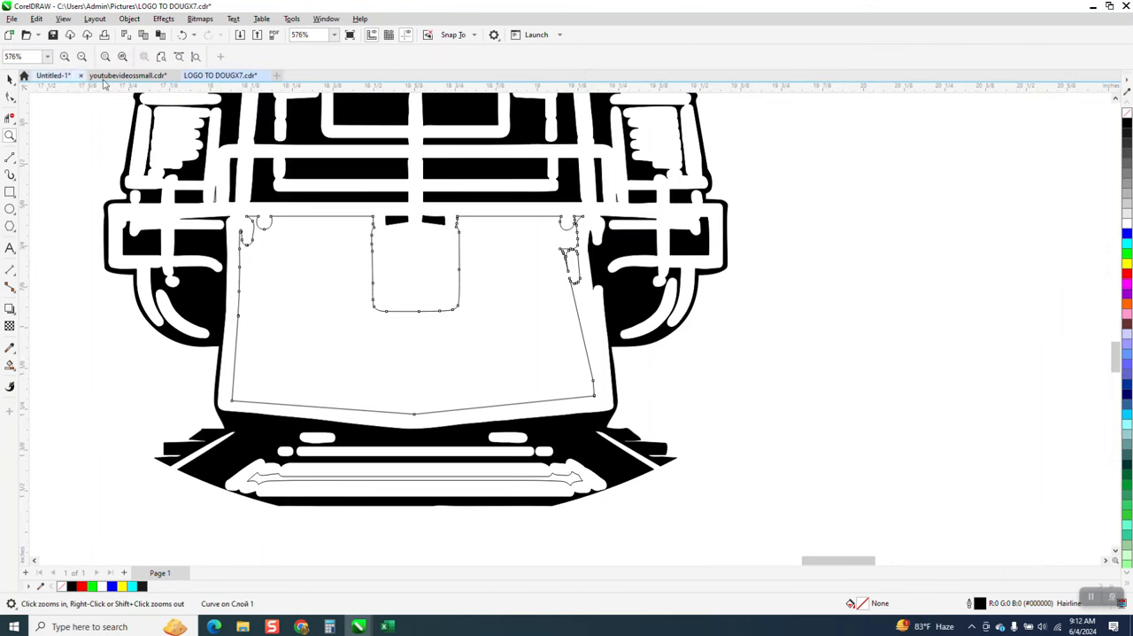
{"action": "left_click", "coordinate": [11, 78]}
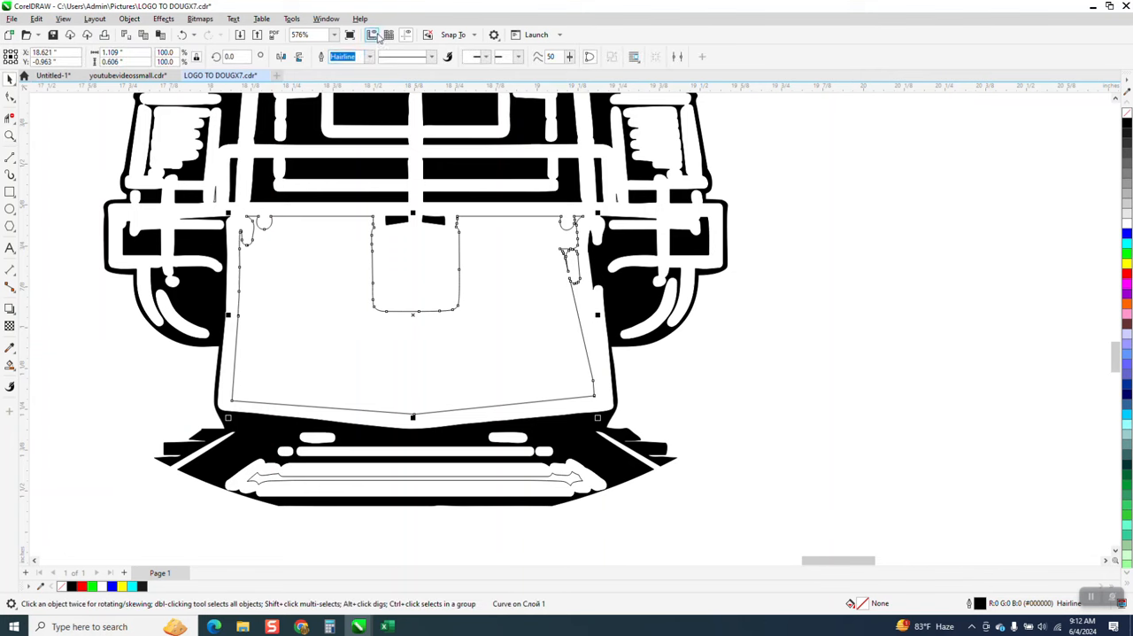
{"action": "left_click", "coordinate": [369, 56]}
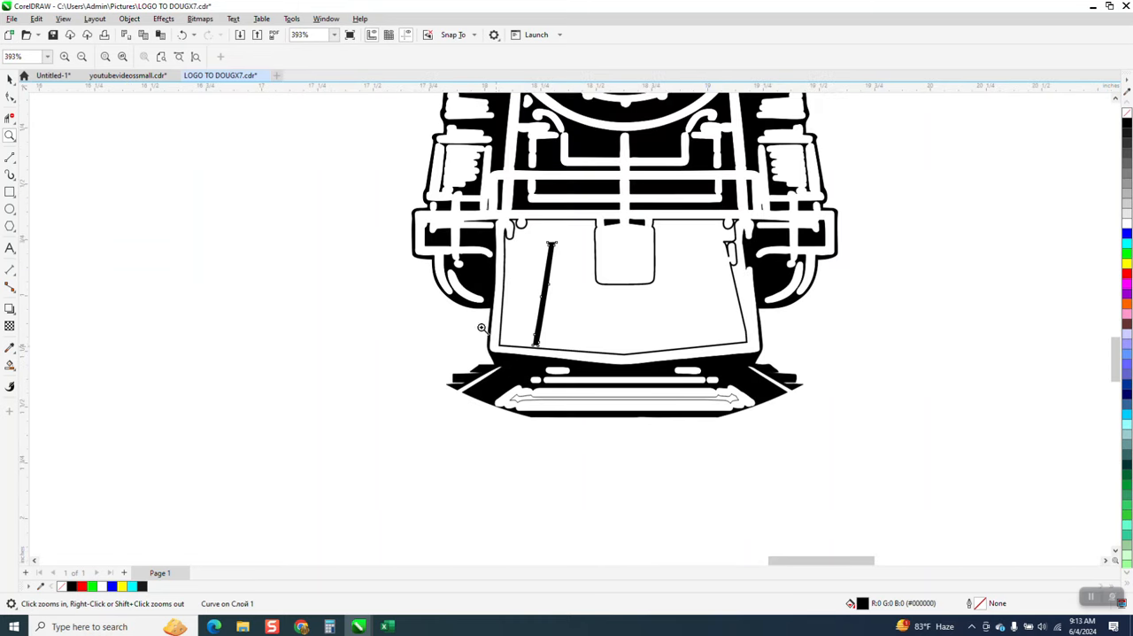
{"action": "left_click", "coordinate": [547, 288]}
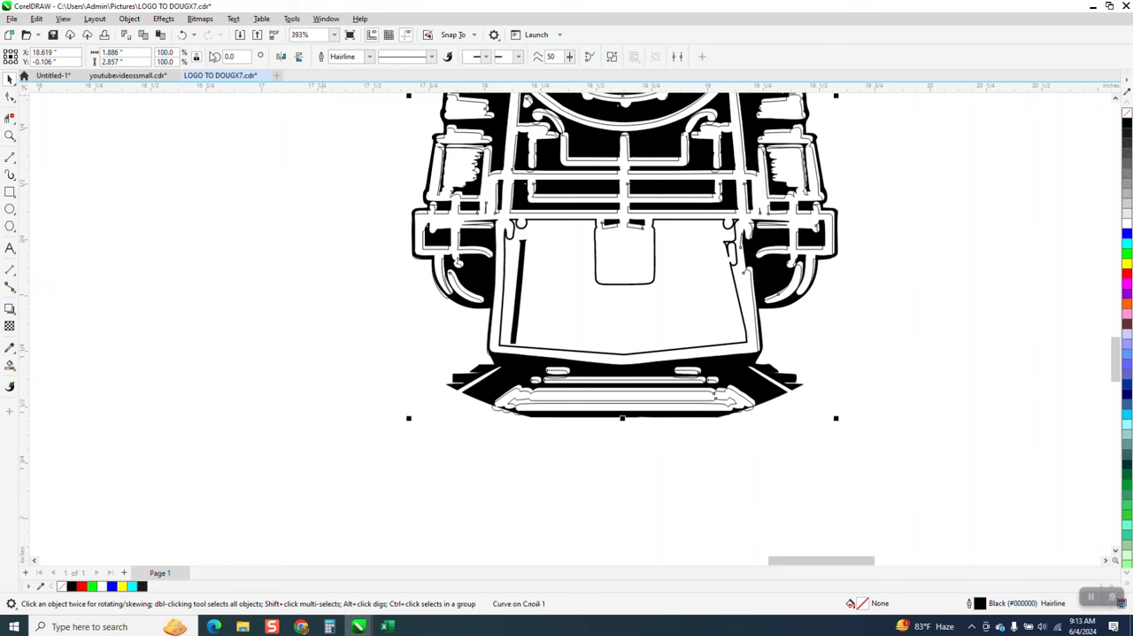
{"action": "mouse_move", "coordinate": [182, 35]}
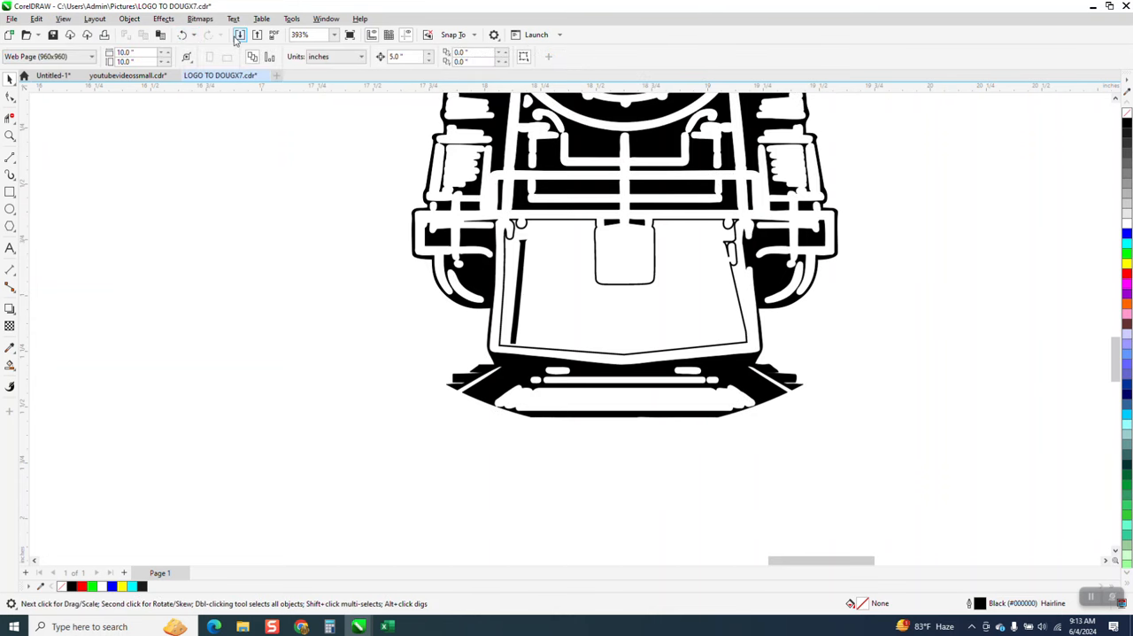
Set the grille panel's outline width to 0.5 pt
{"action": "left_click", "coordinate": [624, 257]}
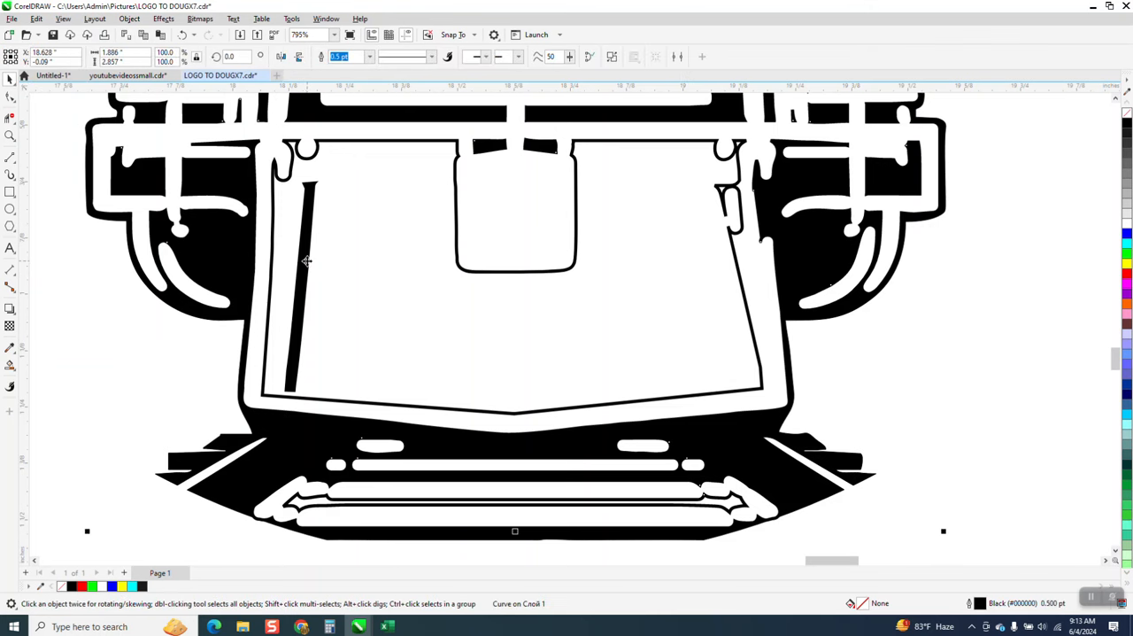
Select the slat and drag the mirrored slat group onto the panel's right half
{"action": "left_click", "coordinate": [129, 18]}
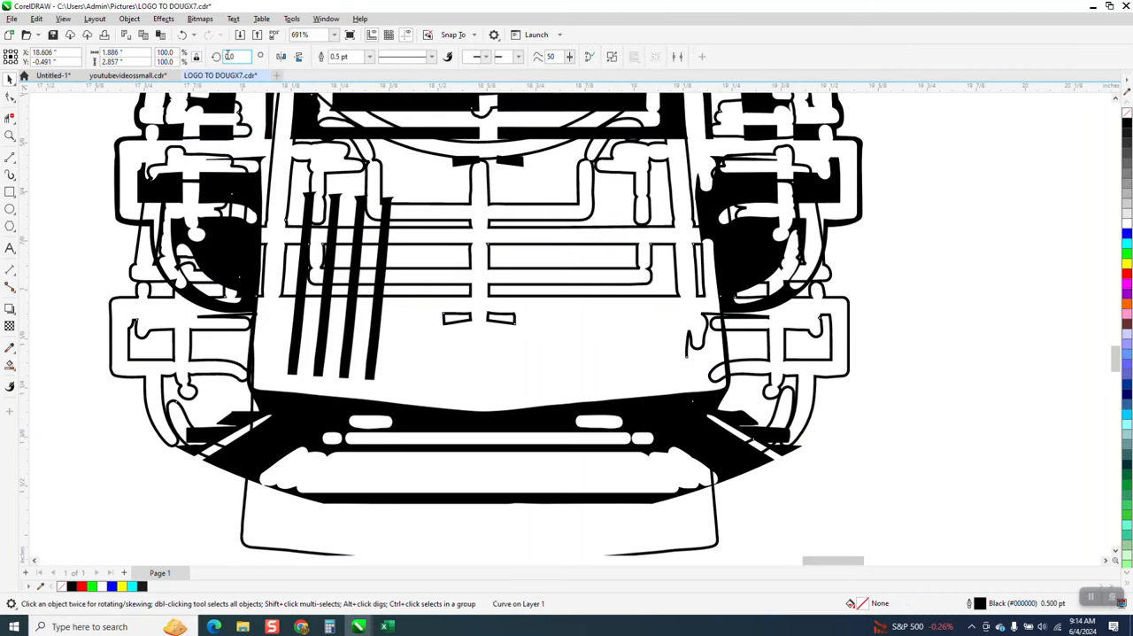
{"action": "mouse_move", "coordinate": [180, 34]}
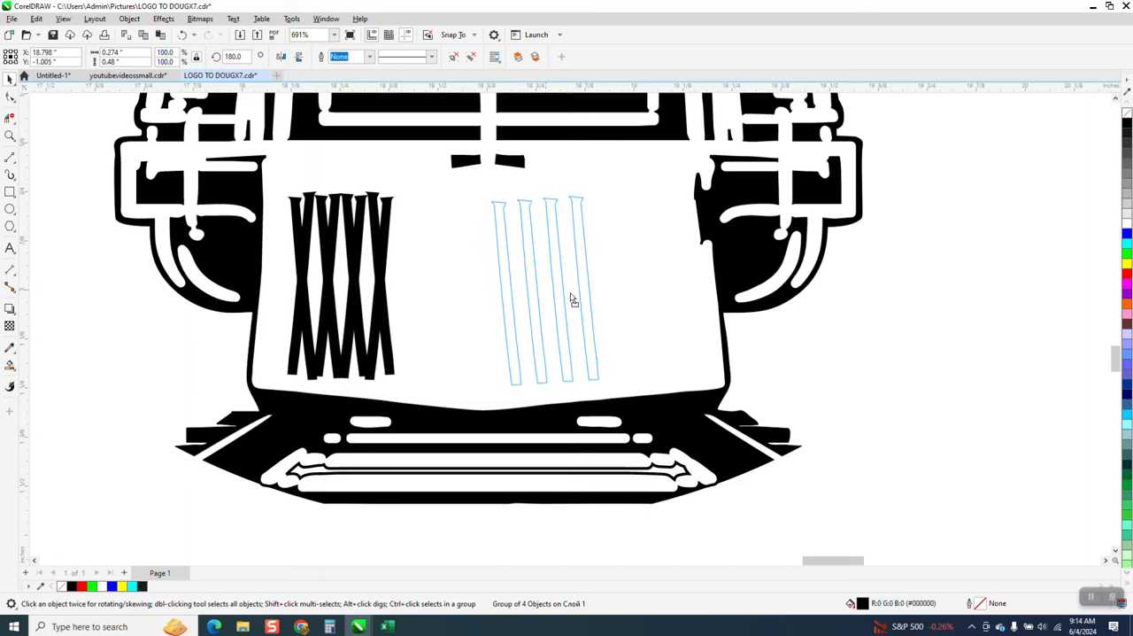
{"action": "left_click_drag", "start_coordinate": [544, 296], "coordinate": [631, 292]}
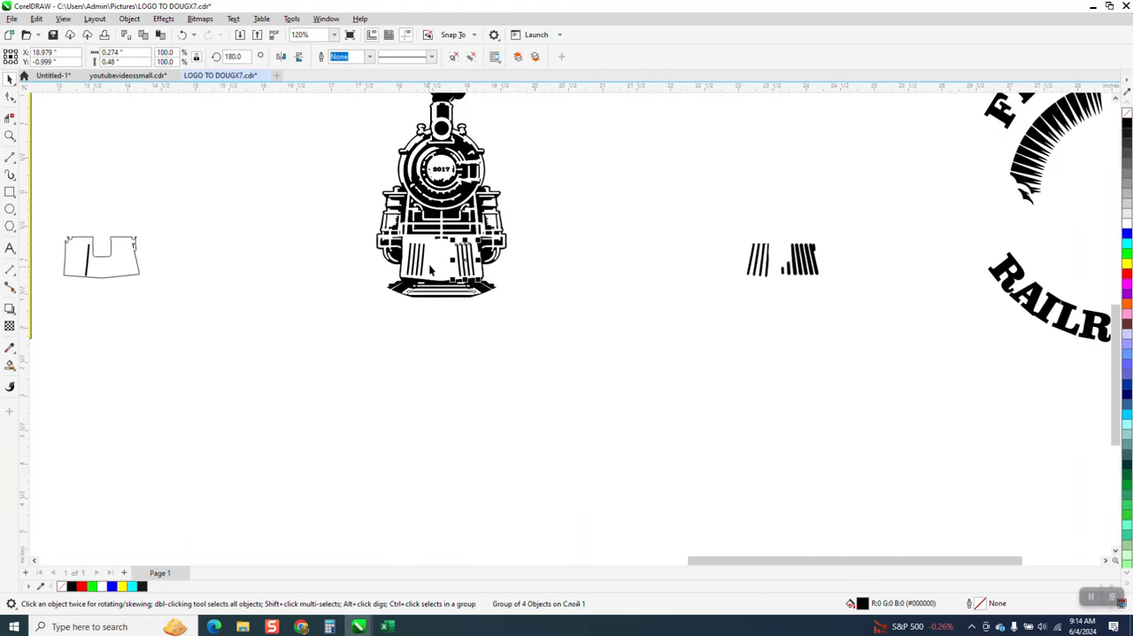
Clean up the grille artwork and zoom in to inspect both slat groups
{"action": "left_click", "coordinate": [115, 256]}
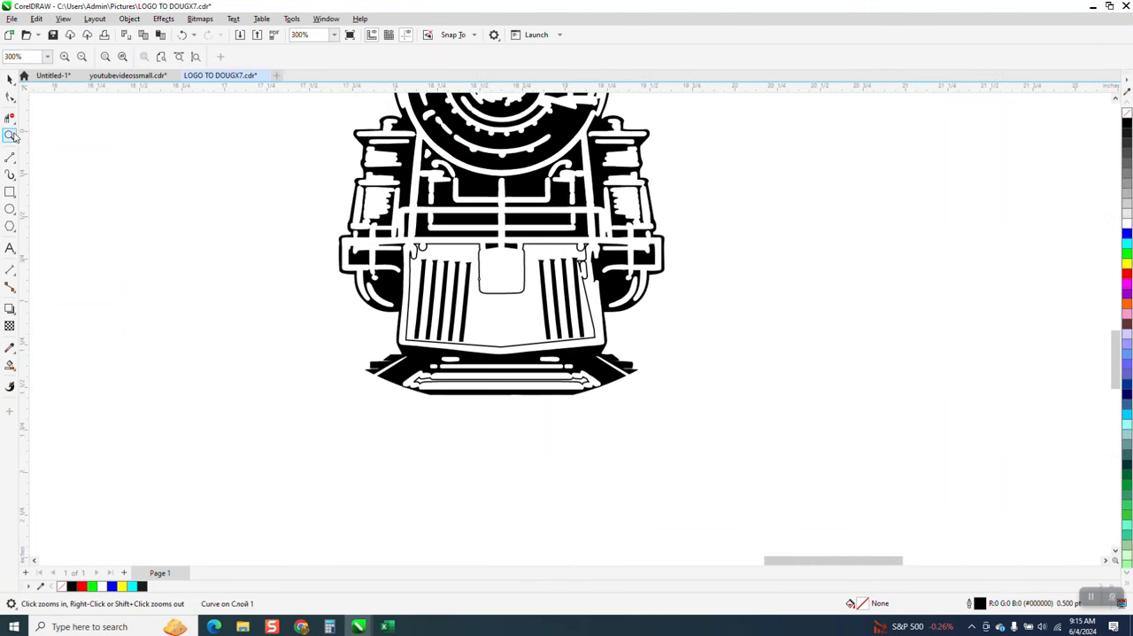
Move the selected grille panel to another layer, confirming with OK
{"action": "left_click", "coordinate": [613, 317]}
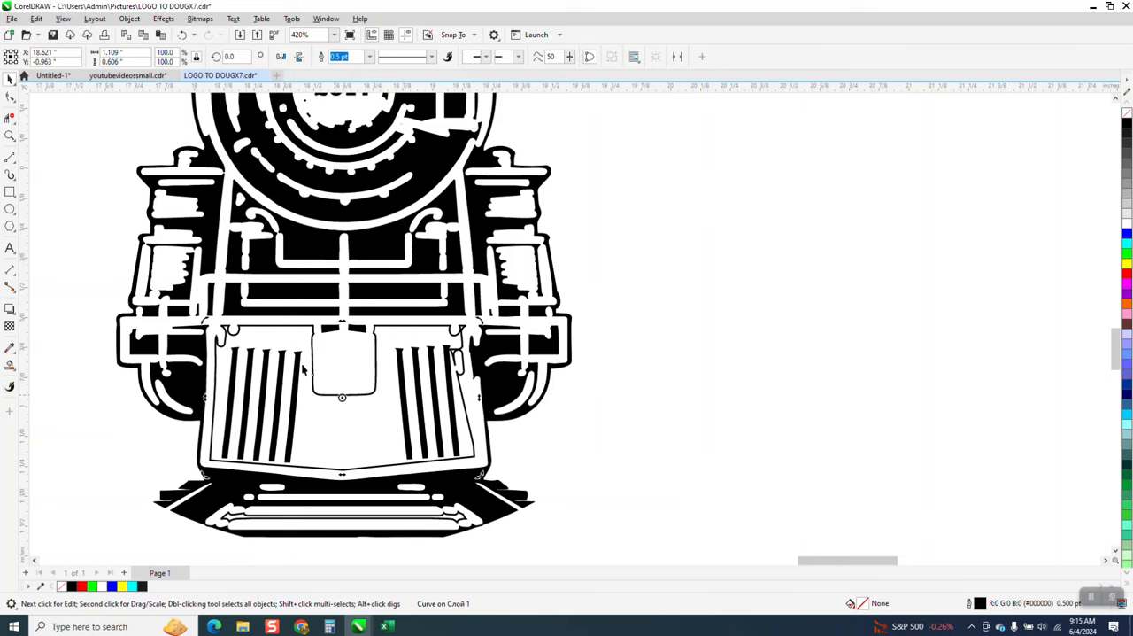
{"action": "left_click", "coordinate": [129, 19]}
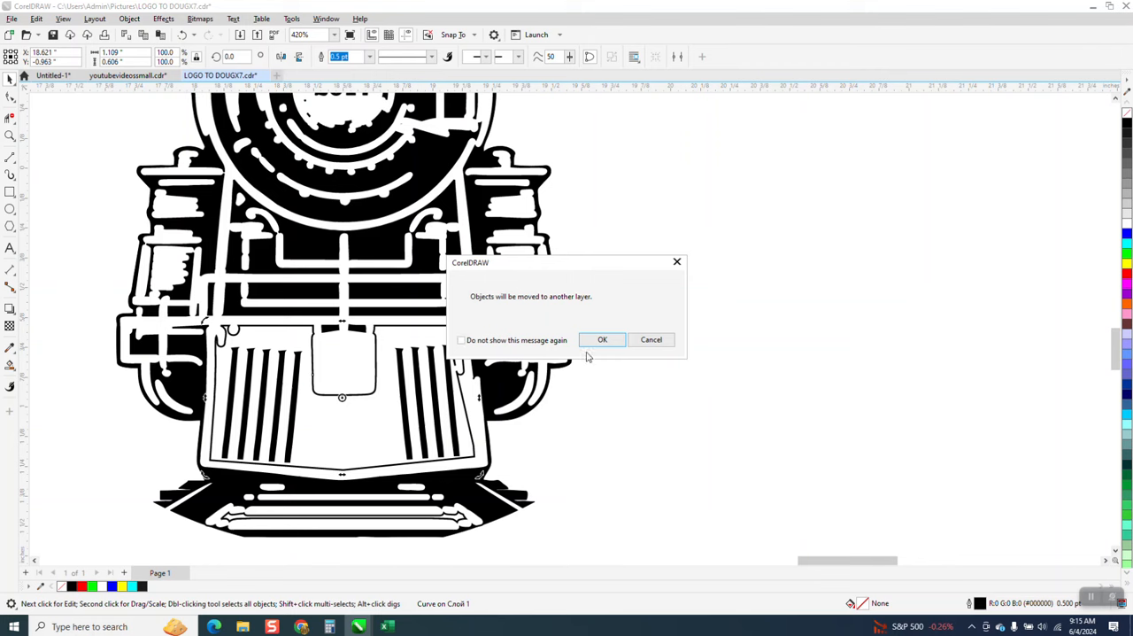
{"action": "left_click", "coordinate": [602, 339]}
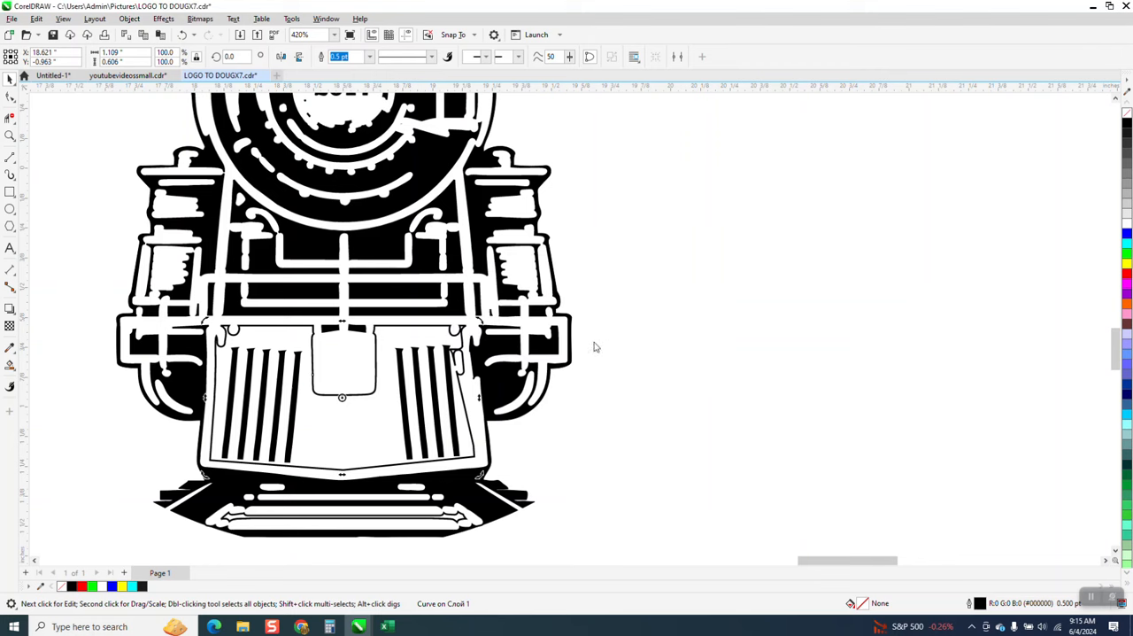
{"action": "left_click", "coordinate": [313, 363]}
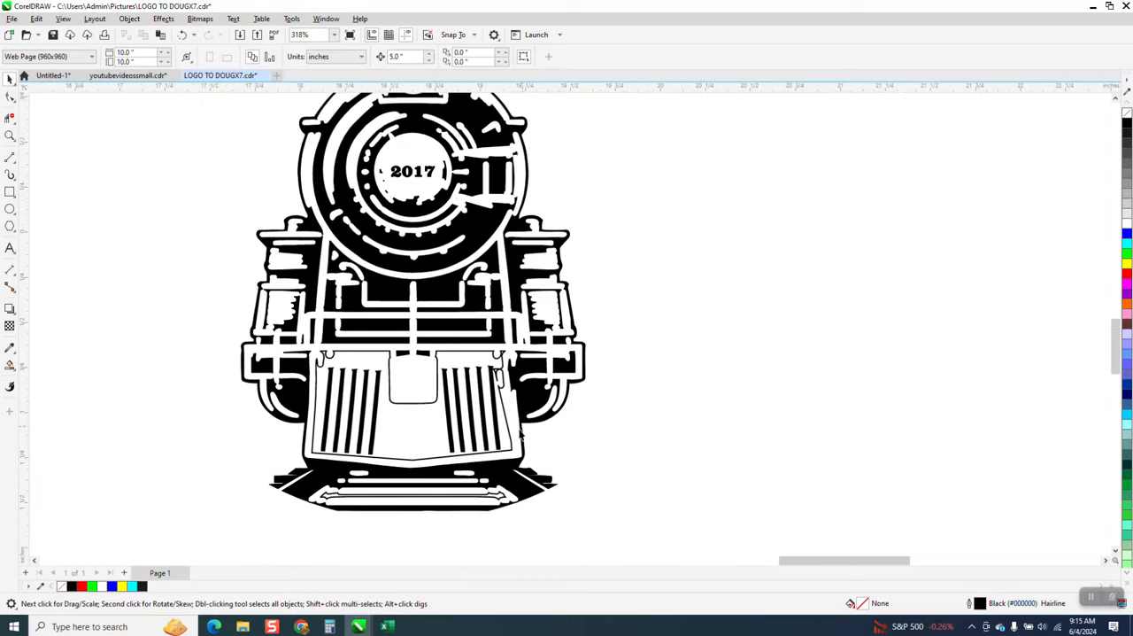
{"action": "mouse_move", "coordinate": [370, 381]}
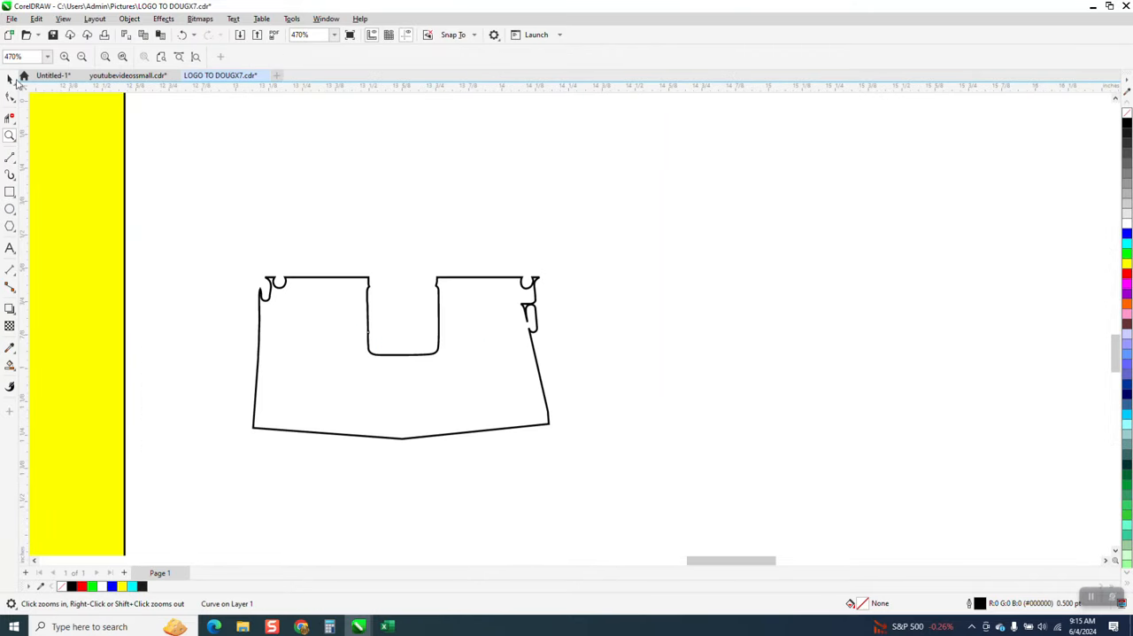
Select the standalone grille panel and set its outline width to Hairline
{"action": "left_click", "coordinate": [370, 55]}
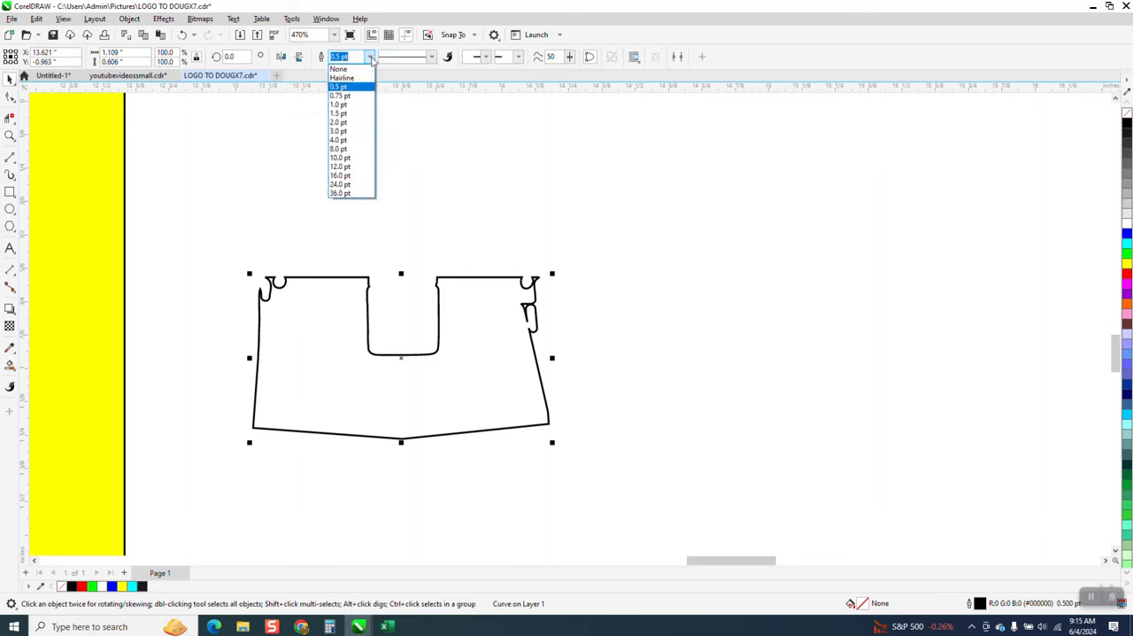
{"action": "left_click", "coordinate": [341, 78]}
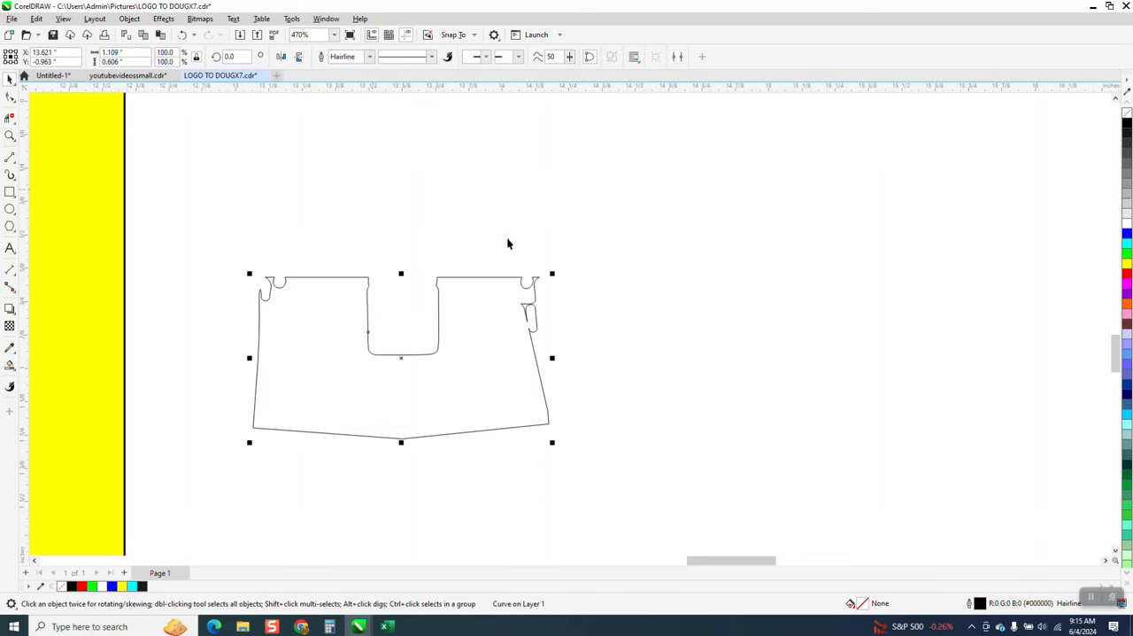
{"action": "mouse_move", "coordinate": [31, 170]}
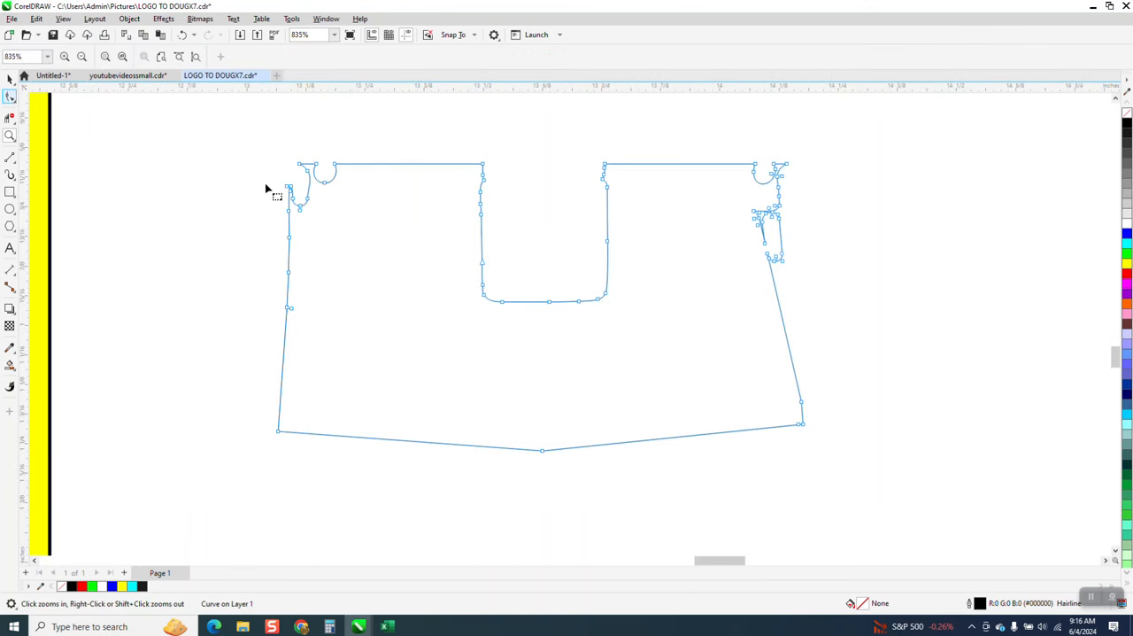
Select the notch and loop nodes at the panel outline's top corner to remove them
{"action": "left_click", "coordinate": [10, 117]}
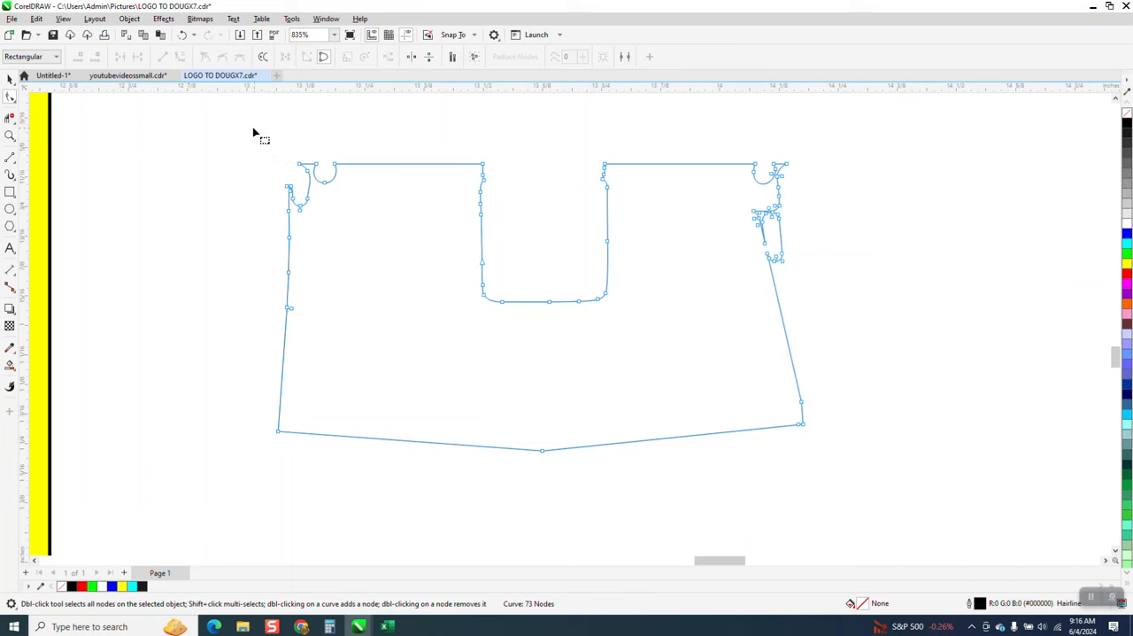
{"action": "left_click_drag", "start_coordinate": [257, 132], "coordinate": [881, 485]}
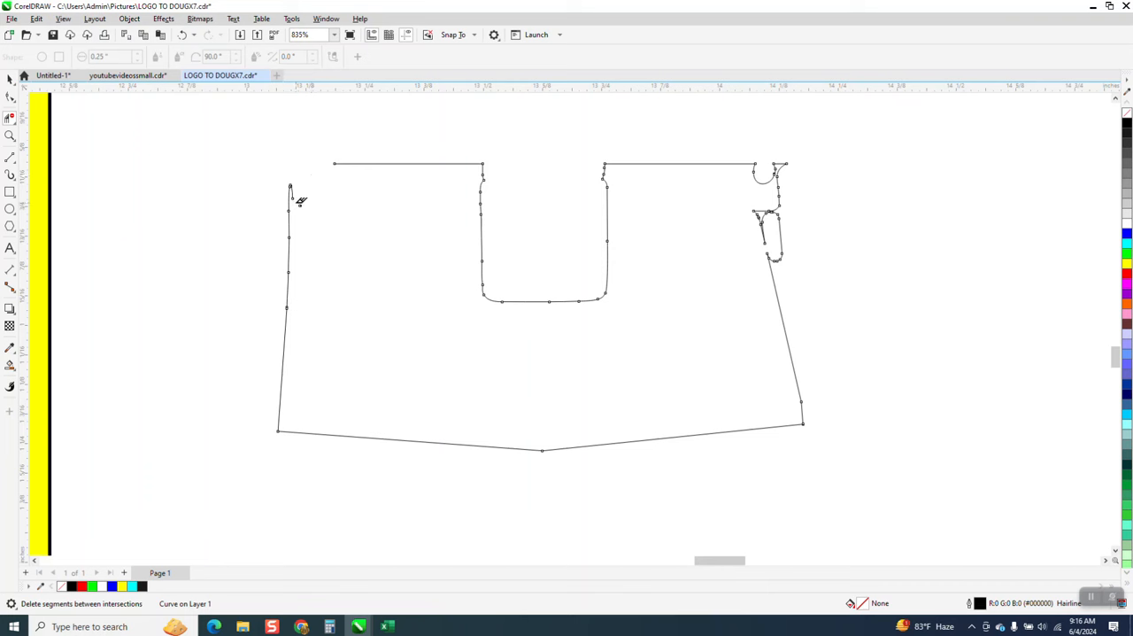
{"action": "mouse_move", "coordinate": [646, 193]}
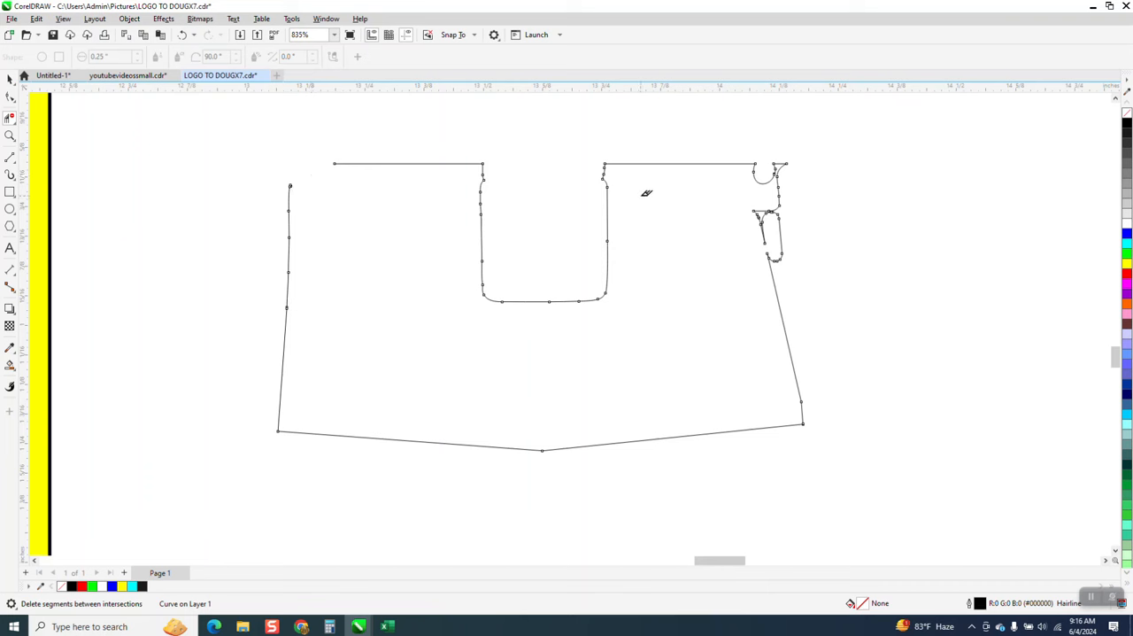
{"action": "mouse_move", "coordinate": [784, 228]}
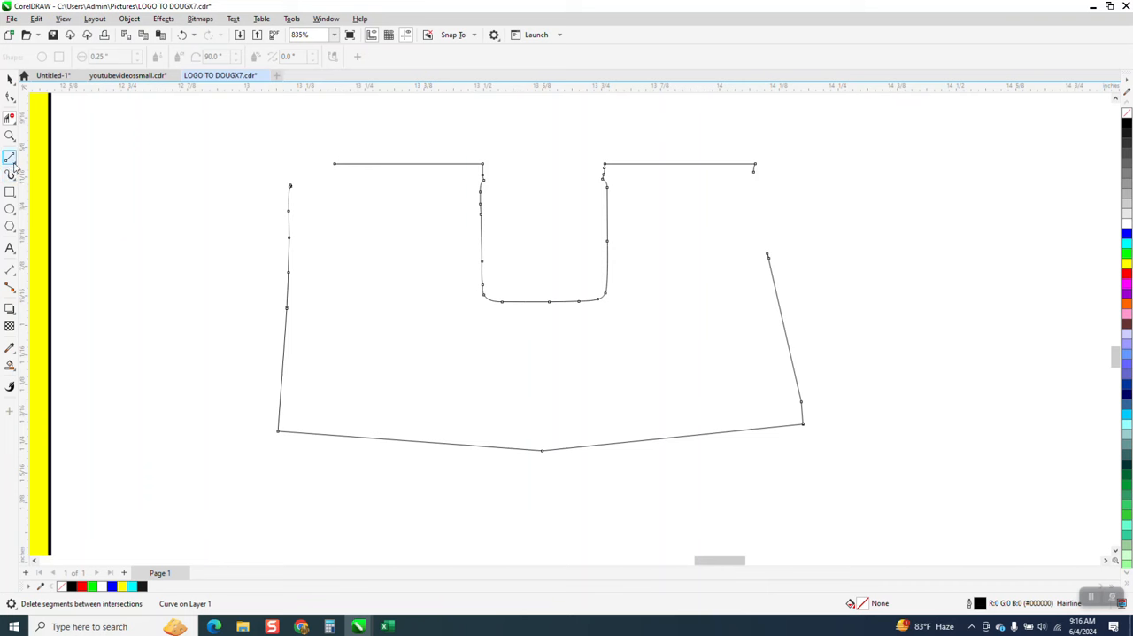
Choose the 3-Point Curve tool from the Curve flyout for the rounded corner
{"action": "left_click", "coordinate": [9, 161]}
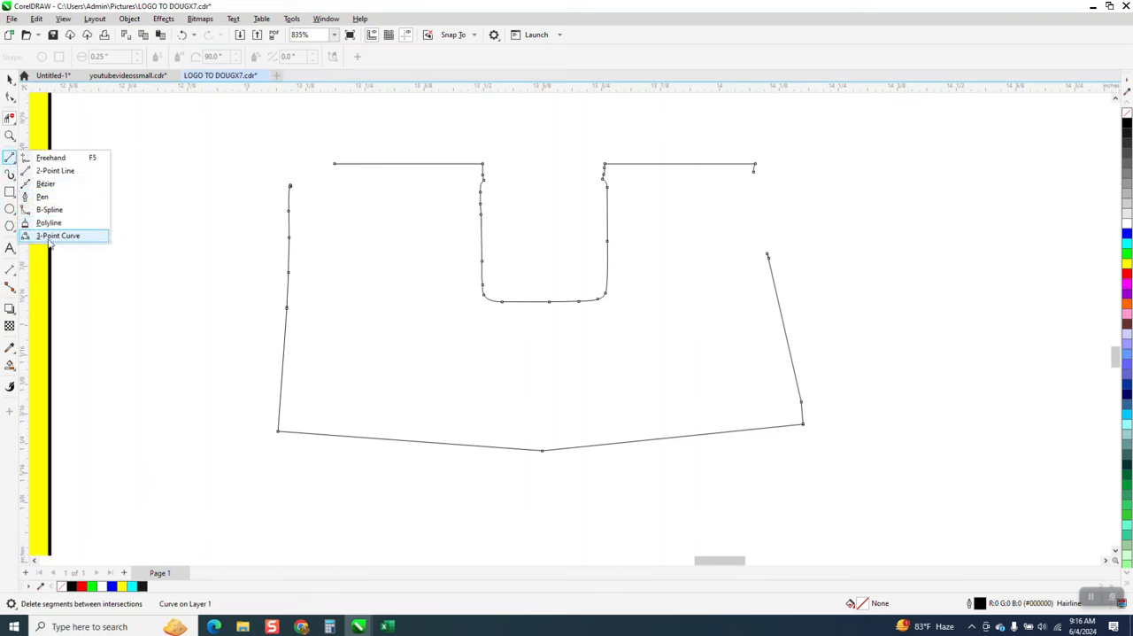
{"action": "left_click", "coordinate": [58, 236]}
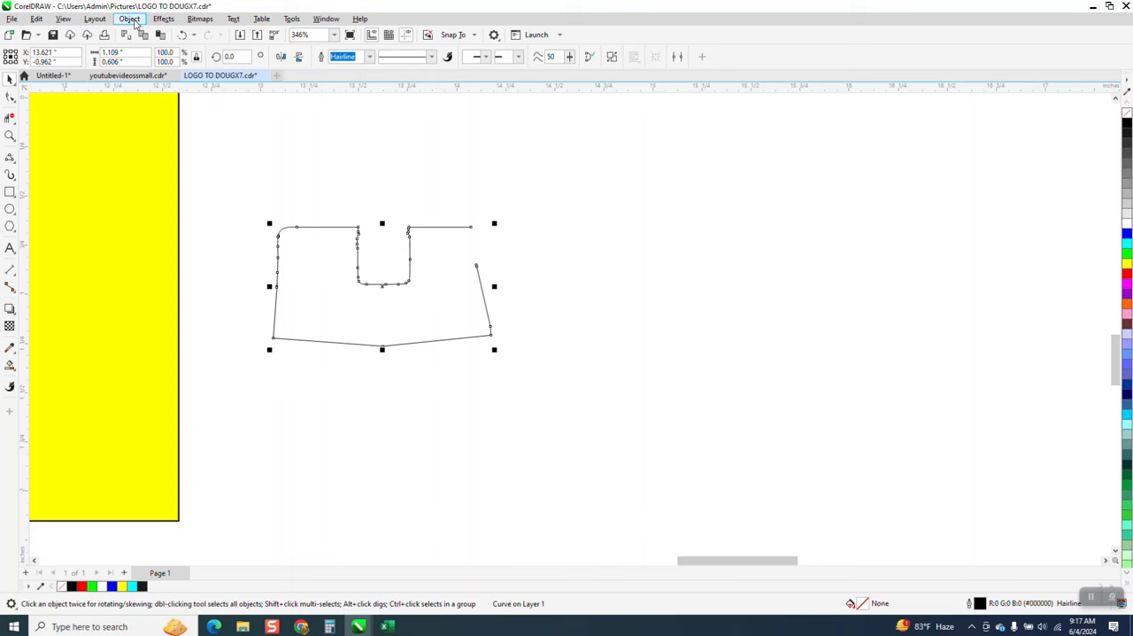
Break the grille outline apart into 34 pieces and regroup them as one group
{"action": "left_click", "coordinate": [129, 19]}
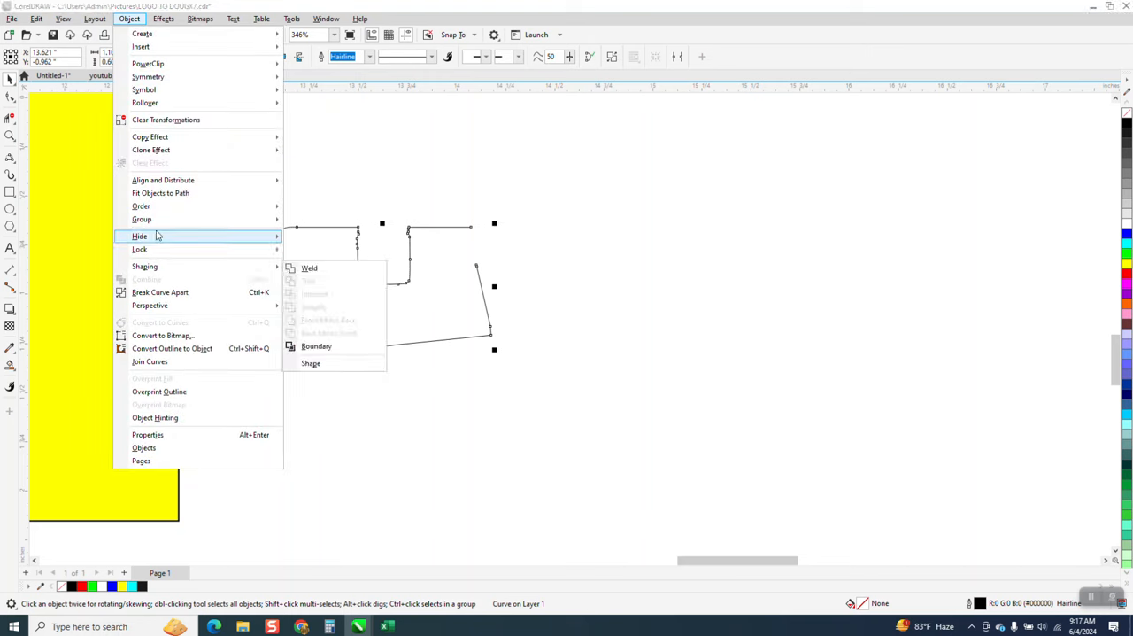
{"action": "mouse_move", "coordinate": [142, 218]}
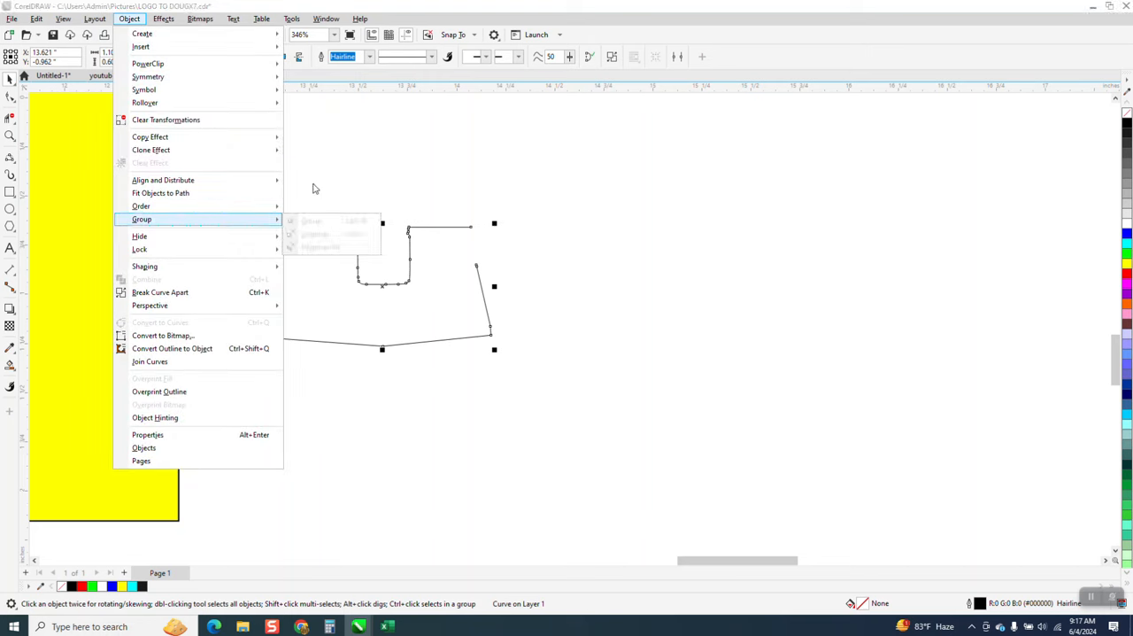
{"action": "mouse_move", "coordinate": [178, 292]}
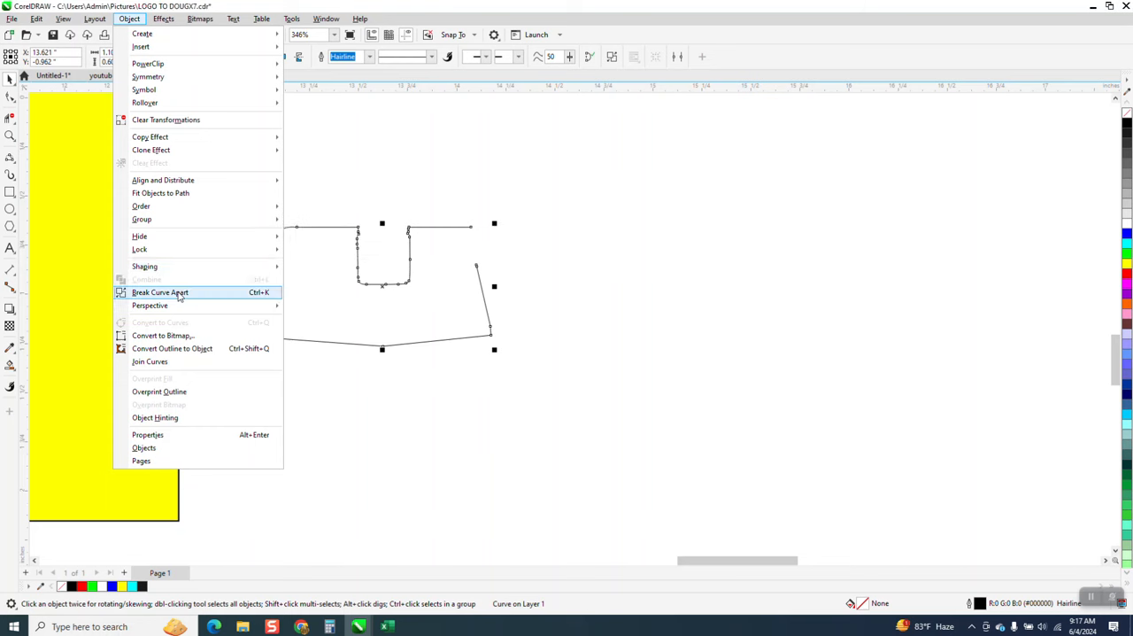
{"action": "left_click", "coordinate": [161, 292]}
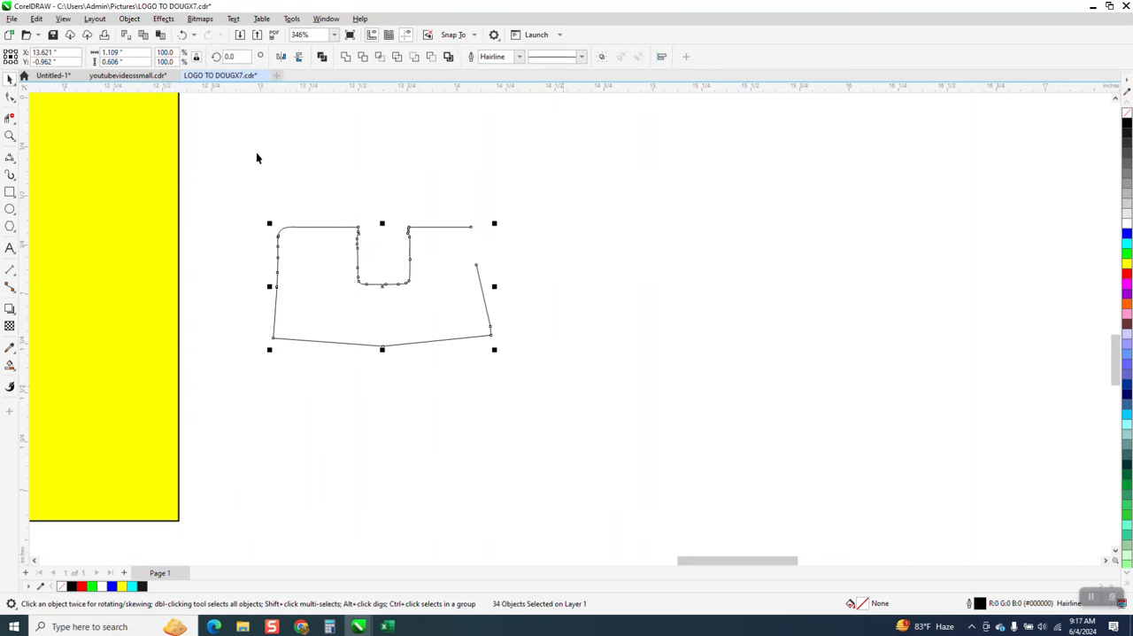
{"action": "left_click", "coordinate": [130, 19]}
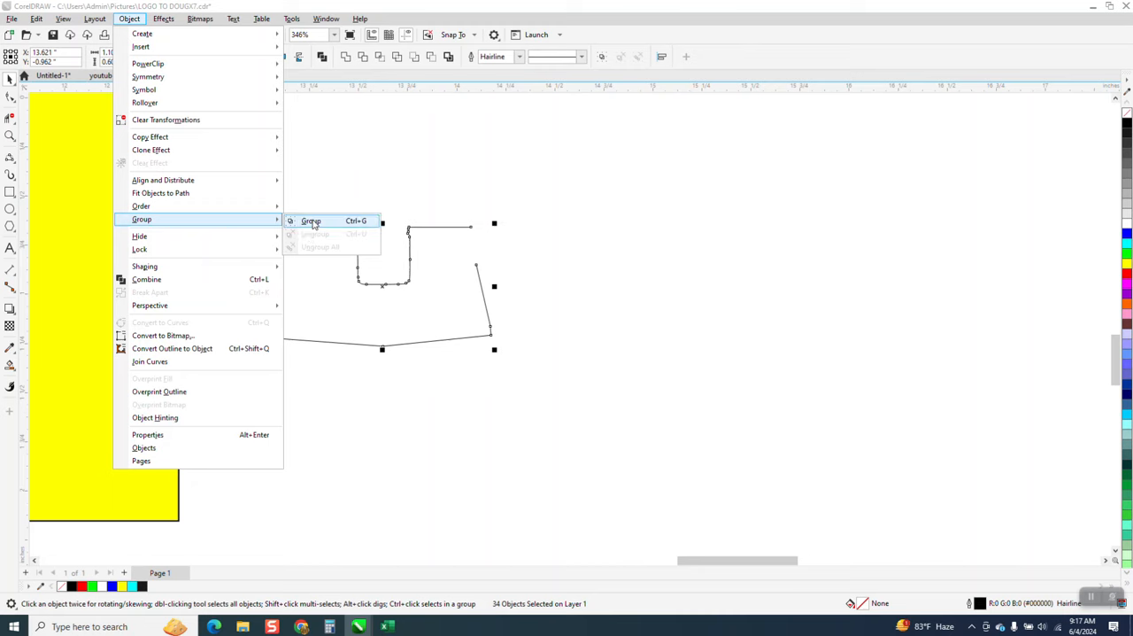
{"action": "left_click", "coordinate": [311, 220]}
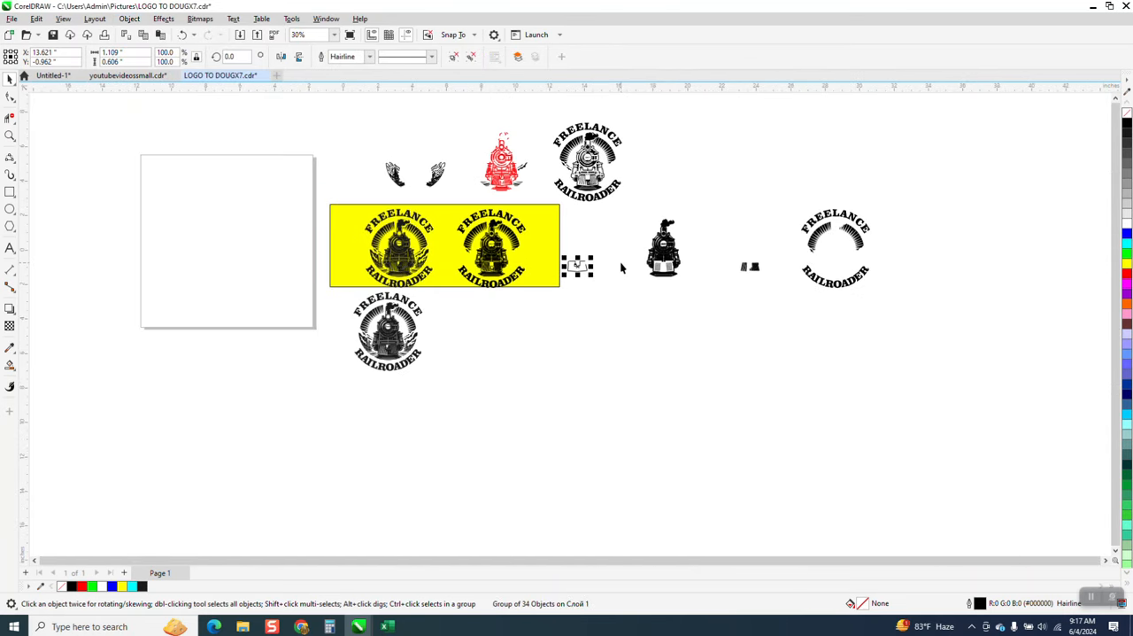
{"action": "mouse_move", "coordinate": [650, 259]}
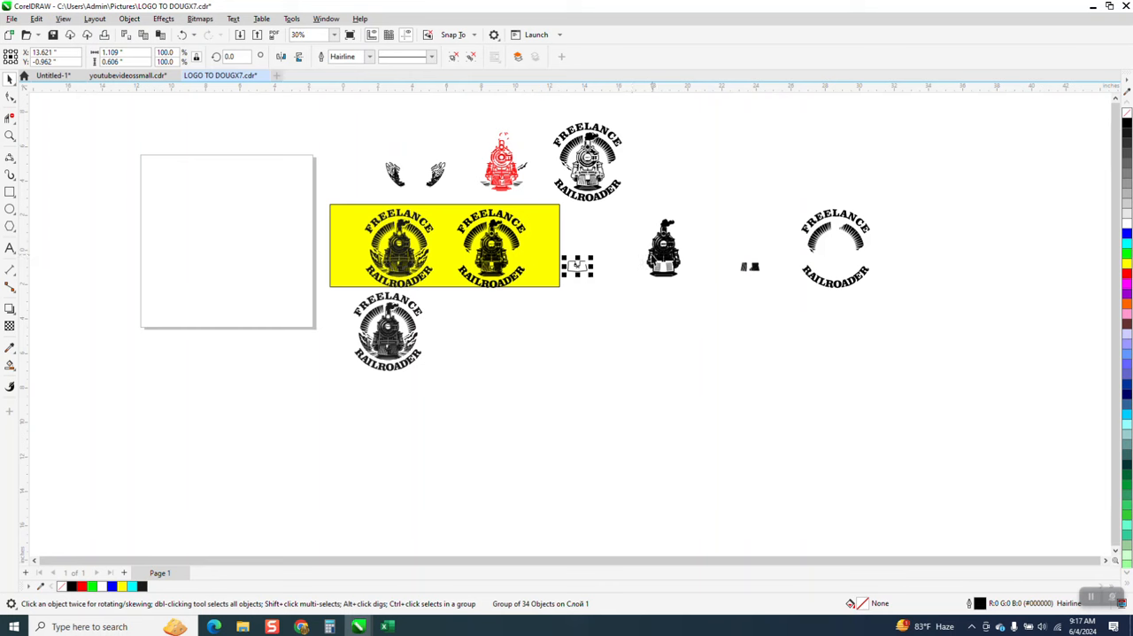
{"action": "mouse_move", "coordinate": [634, 256]}
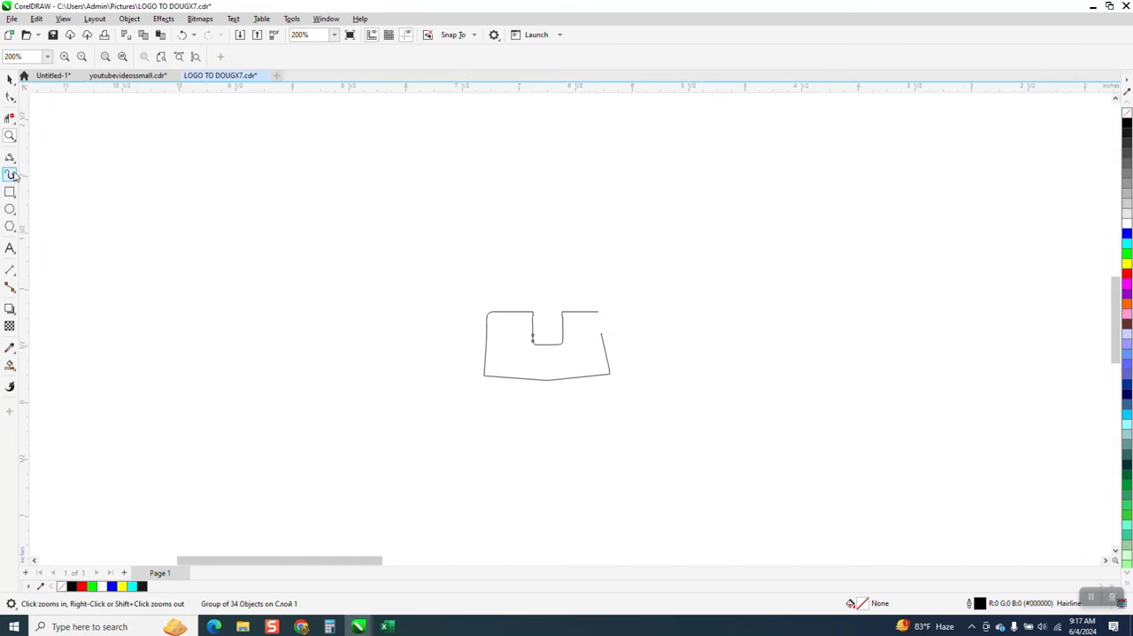
Draw a vertical 2-Point Line through the grille's centre and trim away the right half
{"action": "left_click", "coordinate": [11, 175]}
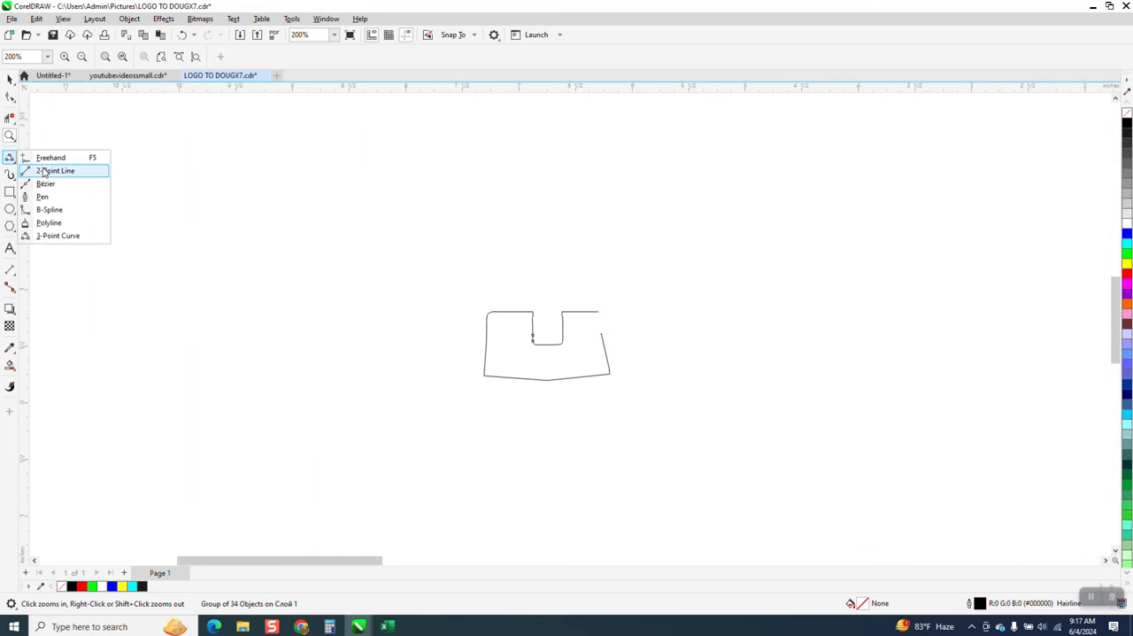
{"action": "left_click", "coordinate": [56, 170]}
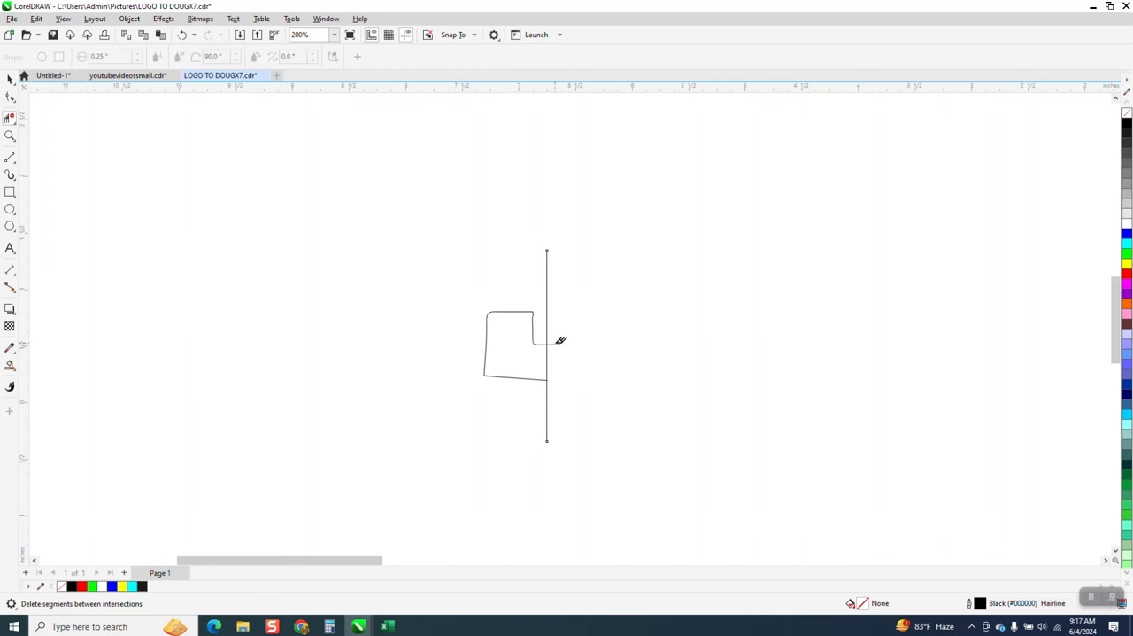
{"action": "mouse_move", "coordinate": [558, 343]}
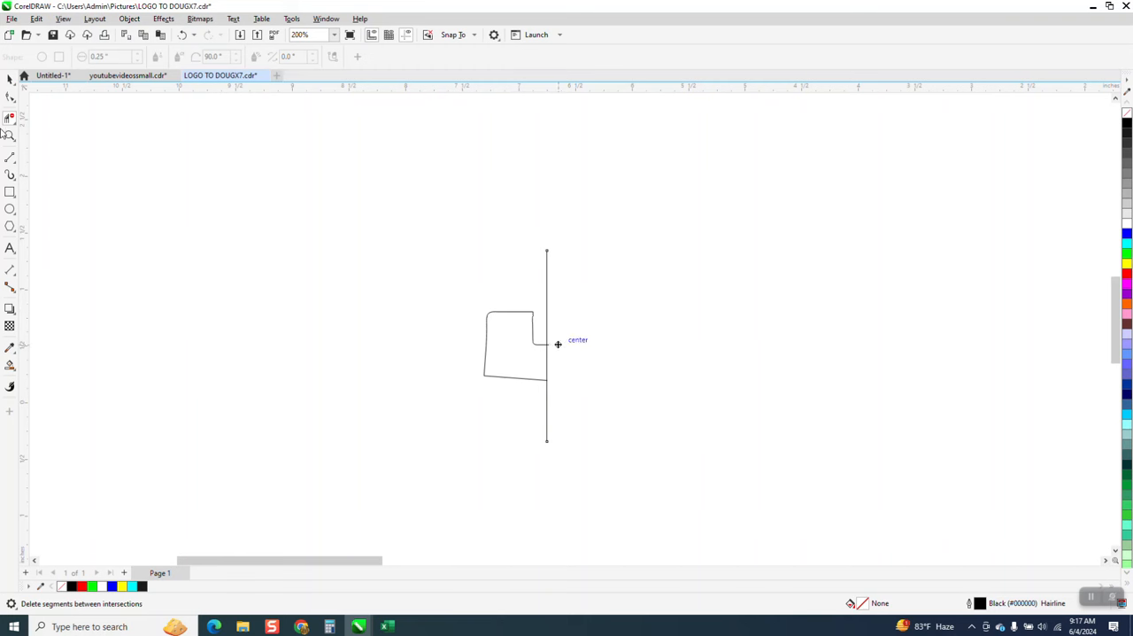
{"action": "left_click", "coordinate": [10, 95]}
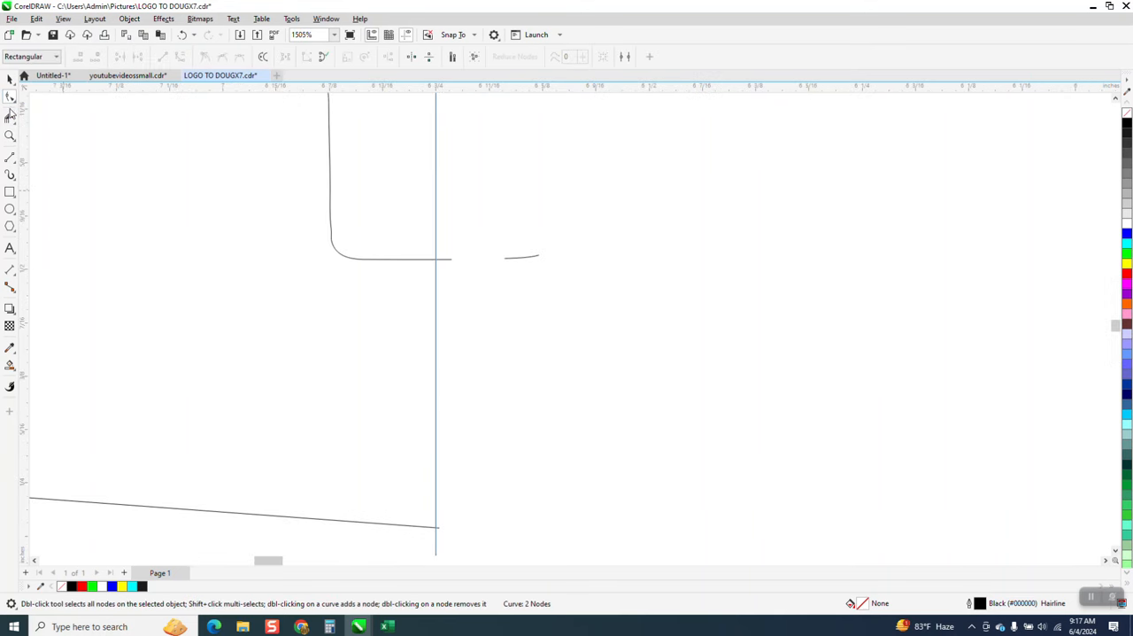
{"action": "left_click", "coordinate": [12, 118]}
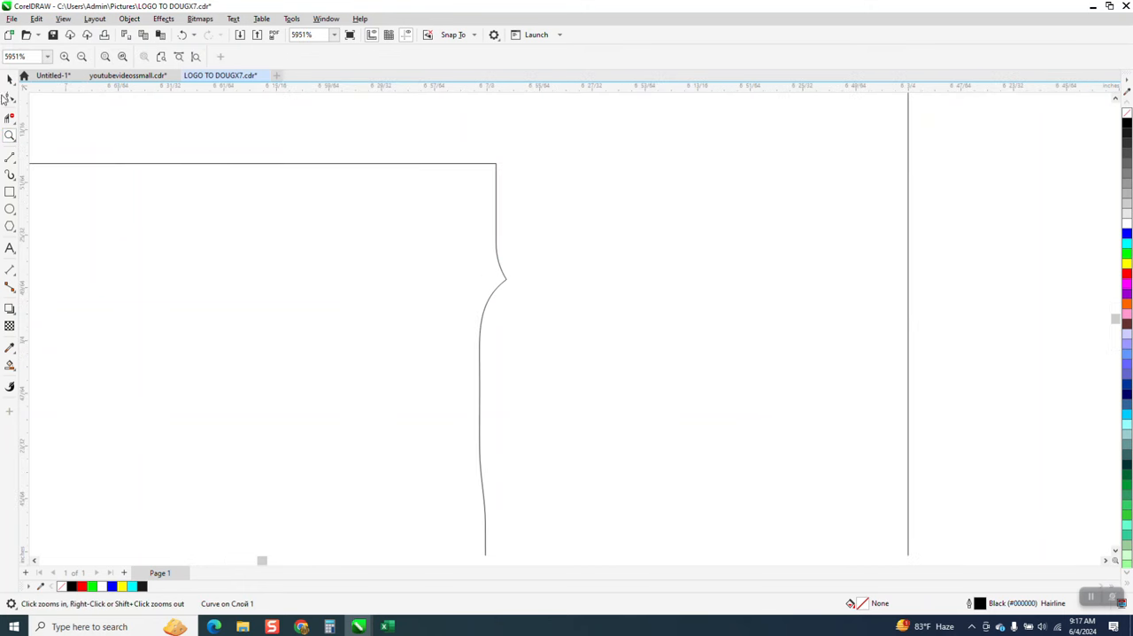
{"action": "left_click", "coordinate": [10, 116]}
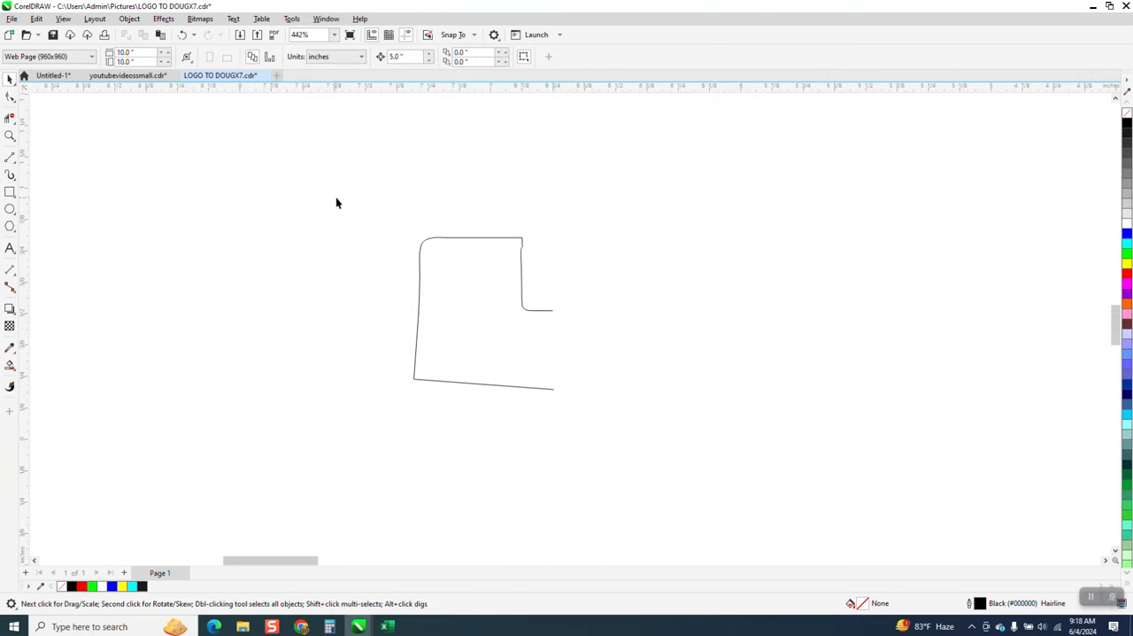
Group the 19 left-half outline pieces, then zoom in and out on the bottom point
{"action": "left_click", "coordinate": [483, 310]}
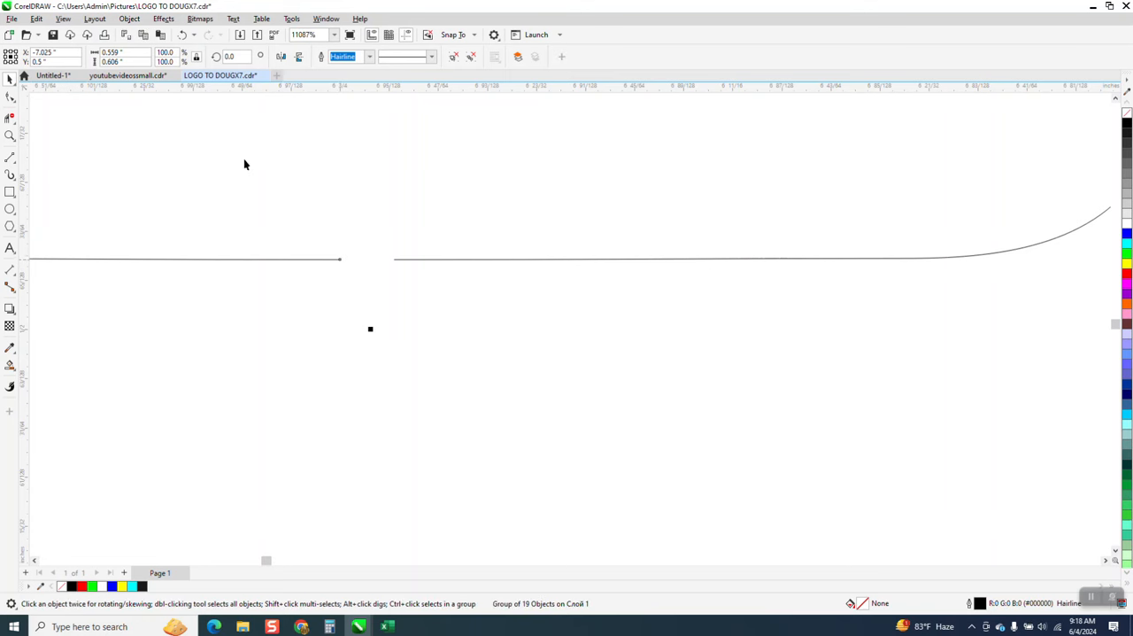
{"action": "left_click", "coordinate": [130, 18]}
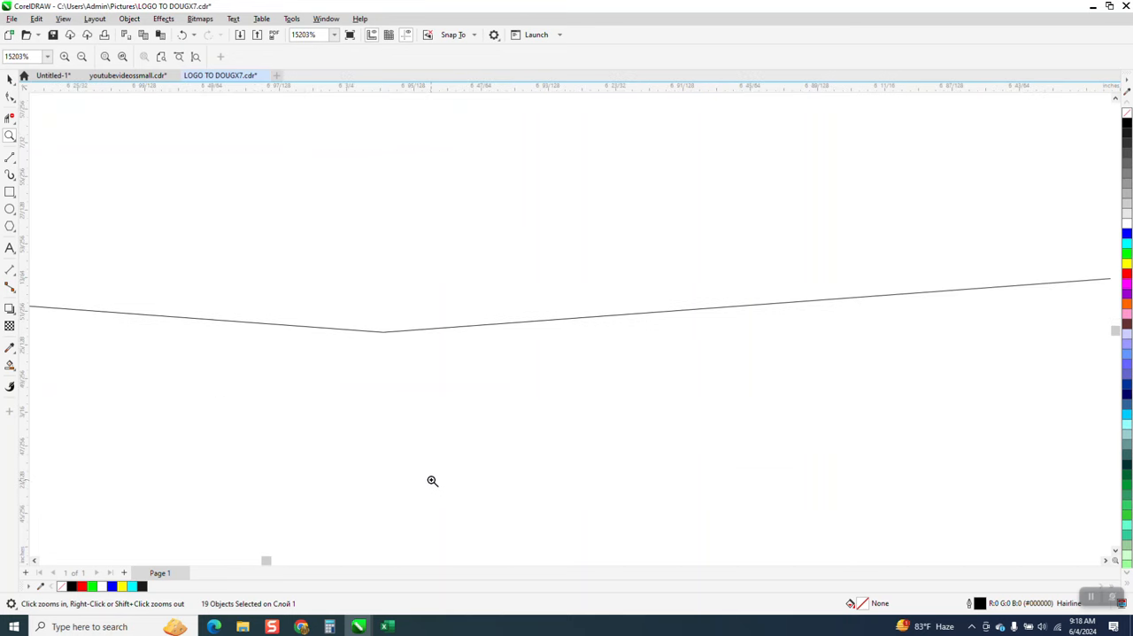
{"action": "left_click", "coordinate": [433, 480]}
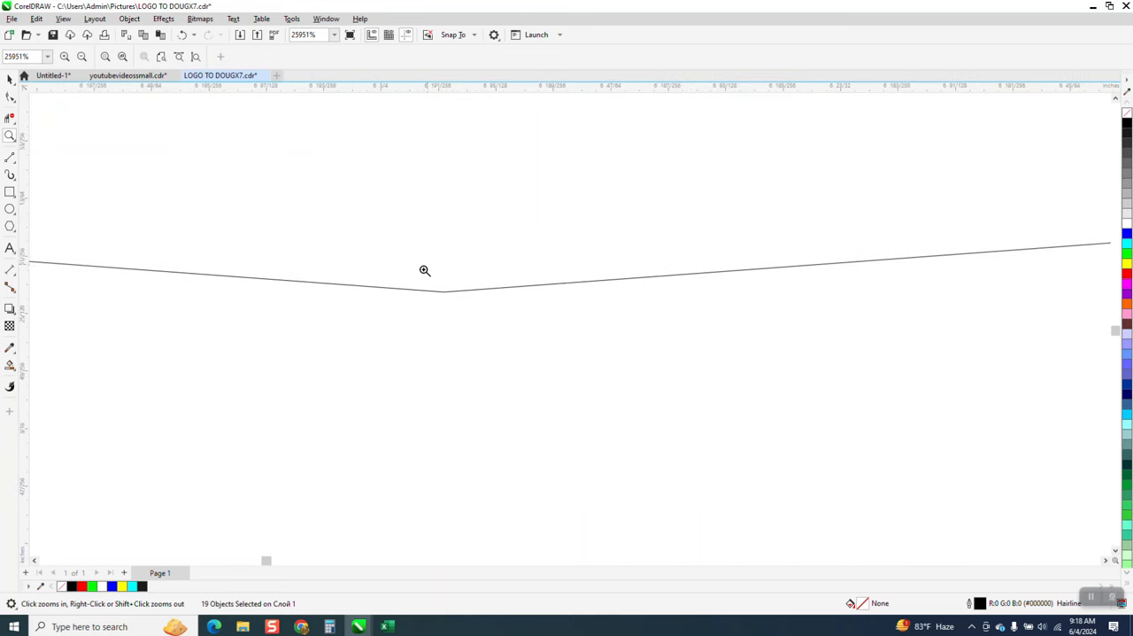
{"action": "right_click", "coordinate": [425, 270]}
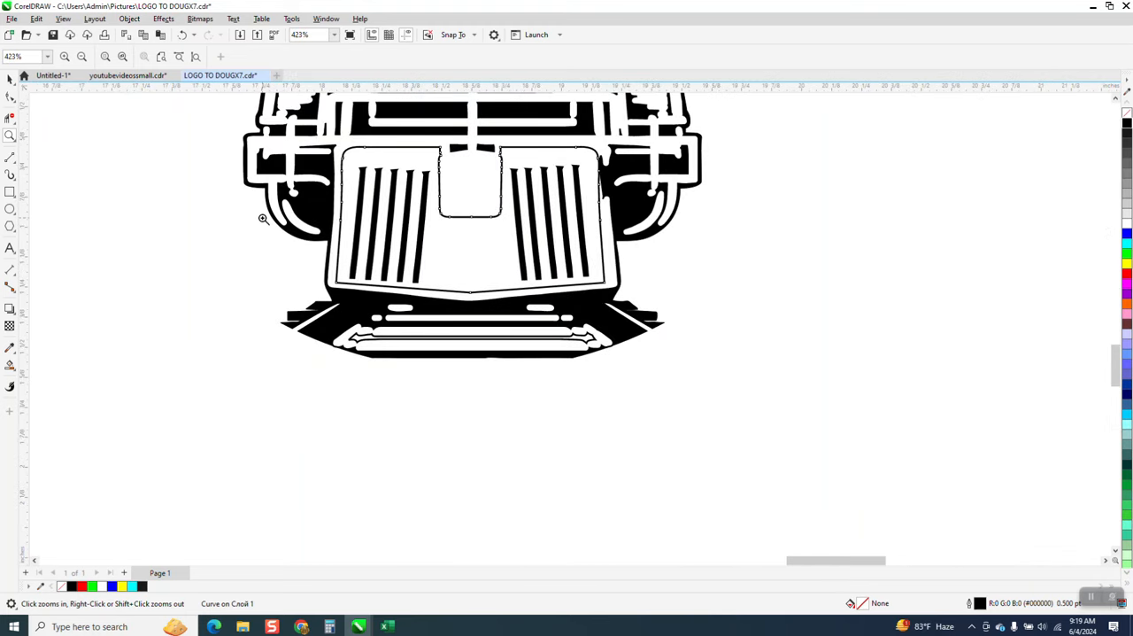
{"action": "mouse_move", "coordinate": [233, 275]}
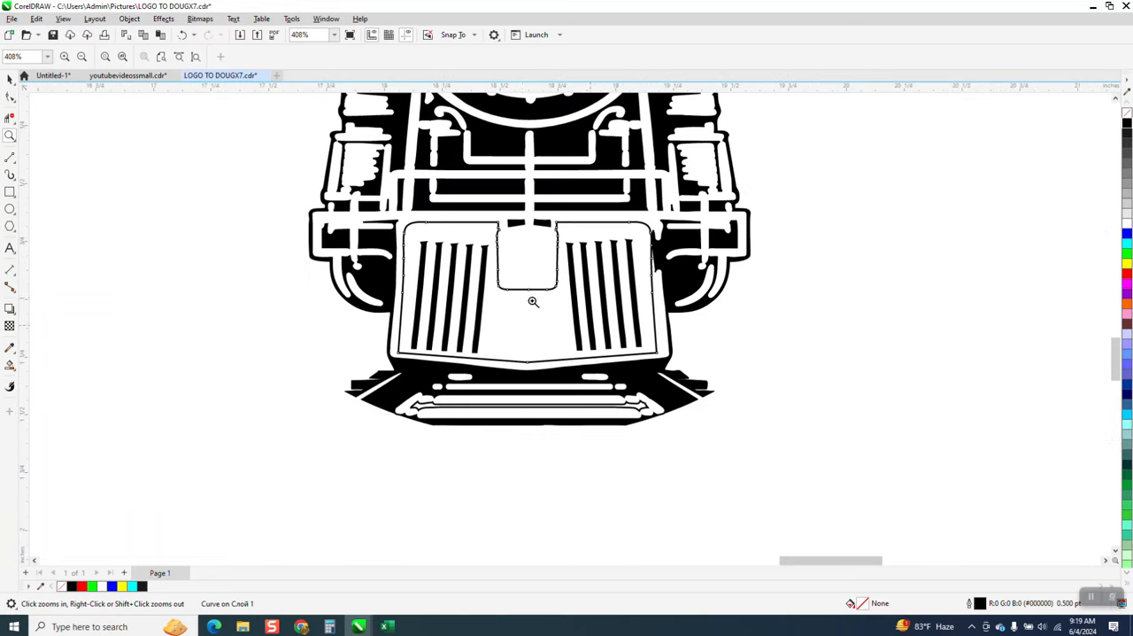
Zoom in on the locomotive grille's two slat rows
{"action": "left_click", "coordinate": [532, 302]}
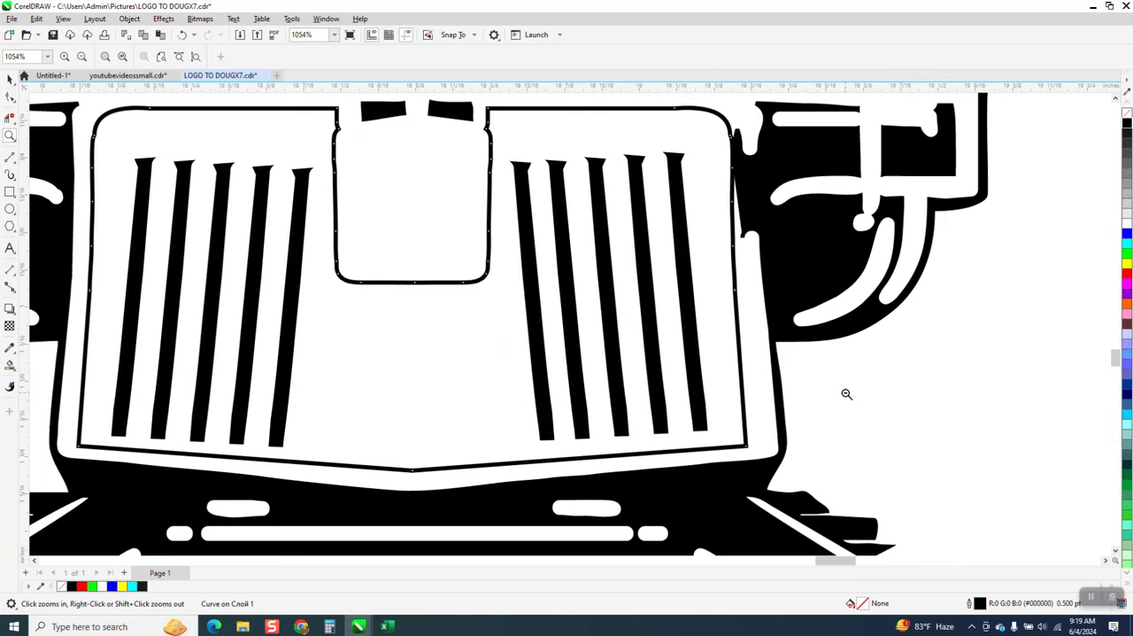